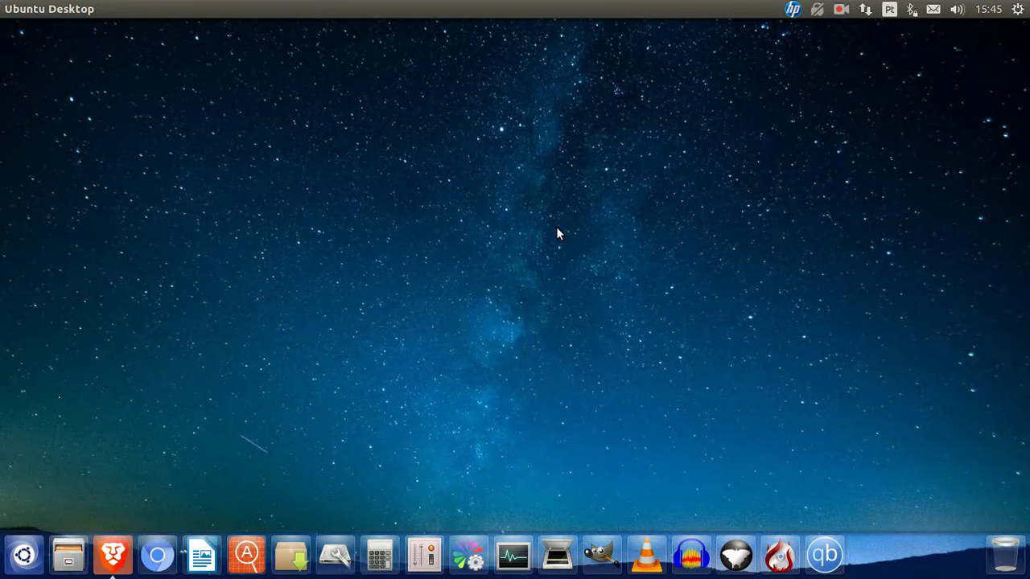
mouse_move(522, 240)
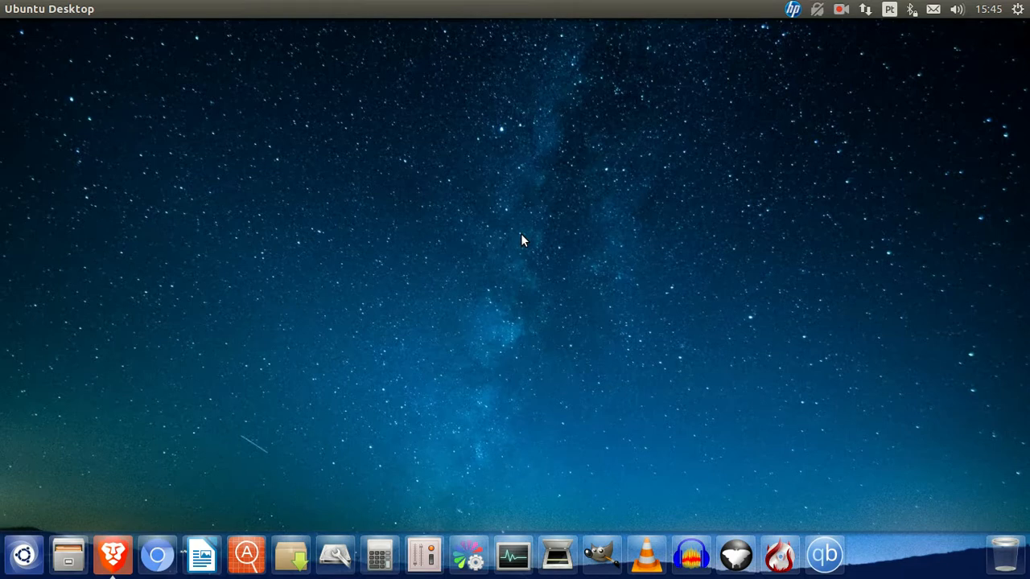
mouse_move(133, 547)
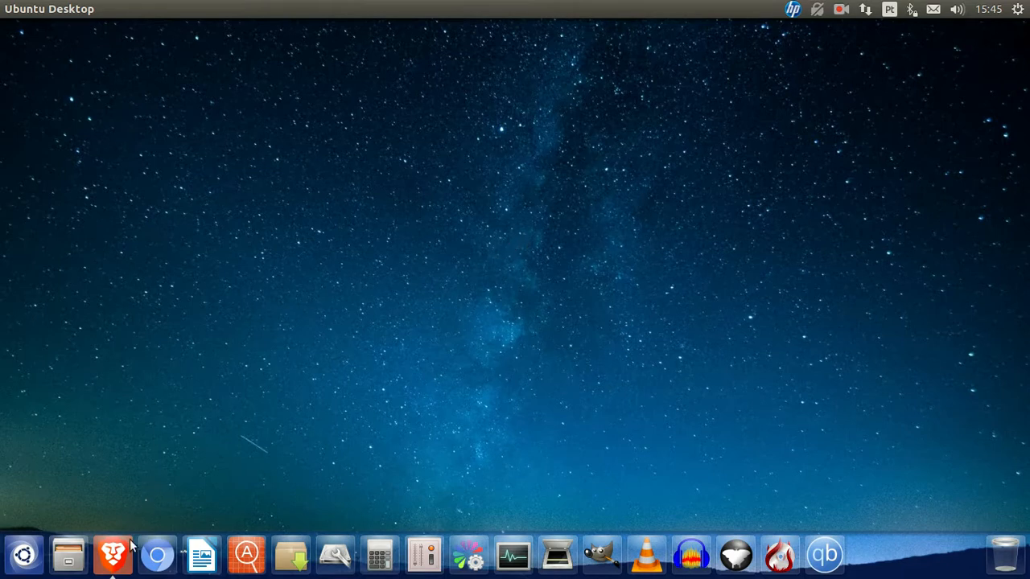
- Launch Brave to view the Archer C7 network map at 192.168.0.1 with Internet connected
click(113, 554)
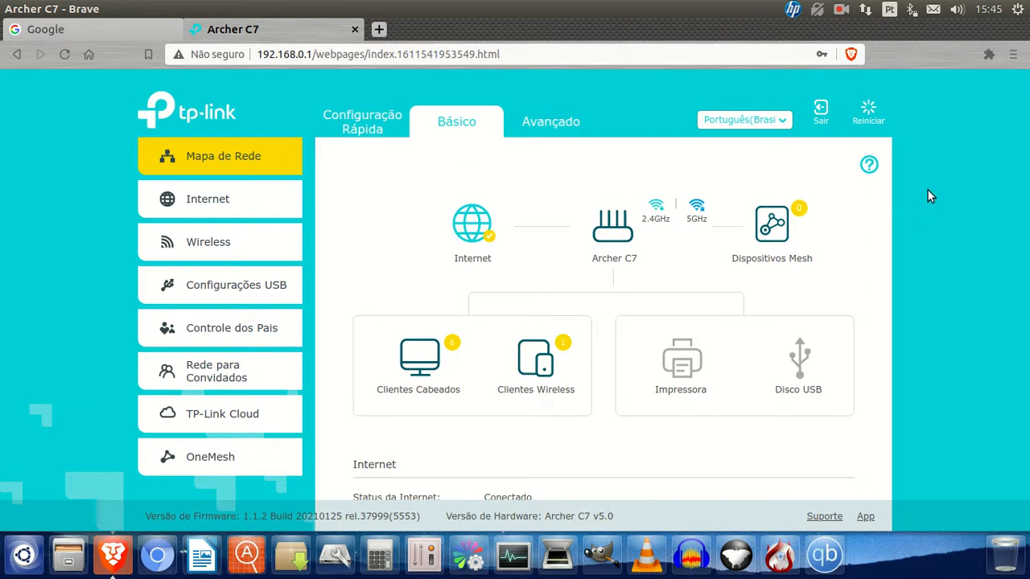
mouse_move(919, 179)
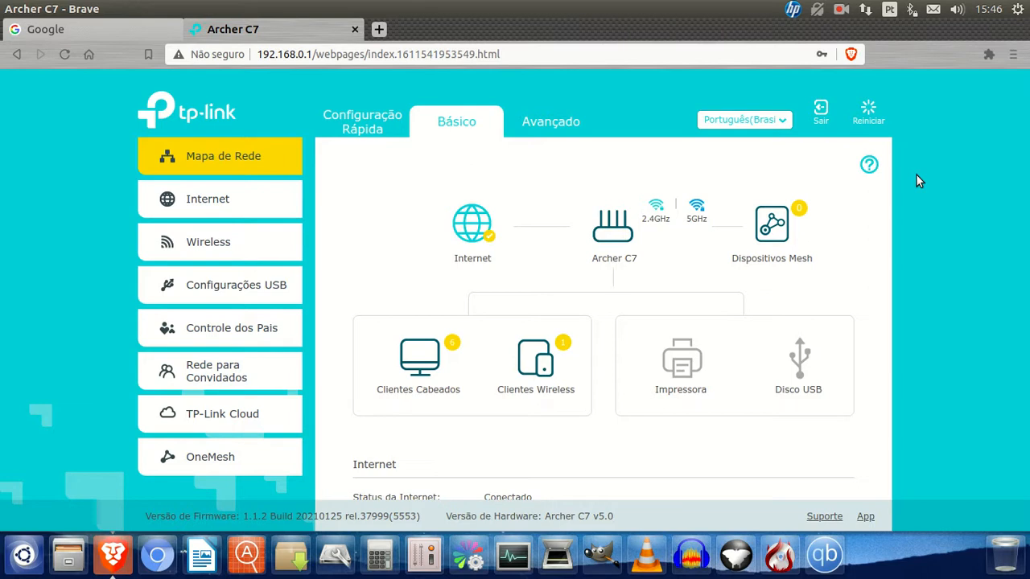
mouse_move(913, 167)
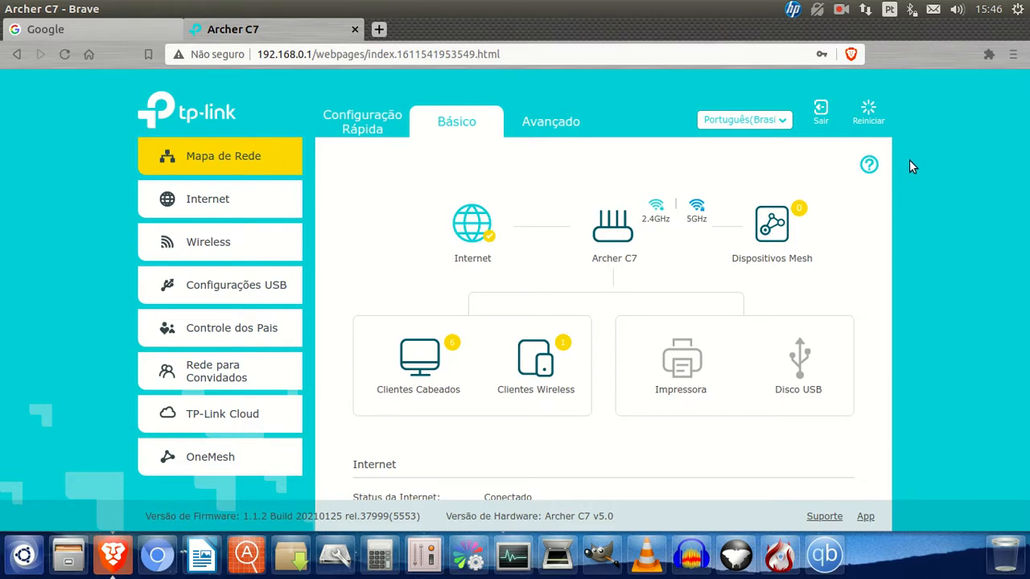
- Open speedtest.net from the Google tab and start a test against the TIM Brasil server
click(61, 30)
text(spe)
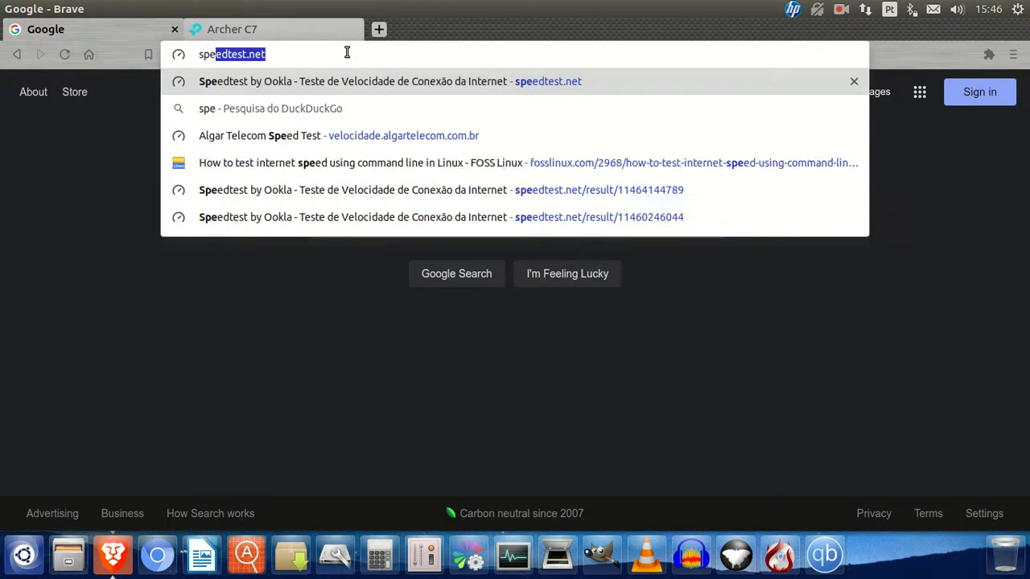
click(380, 80)
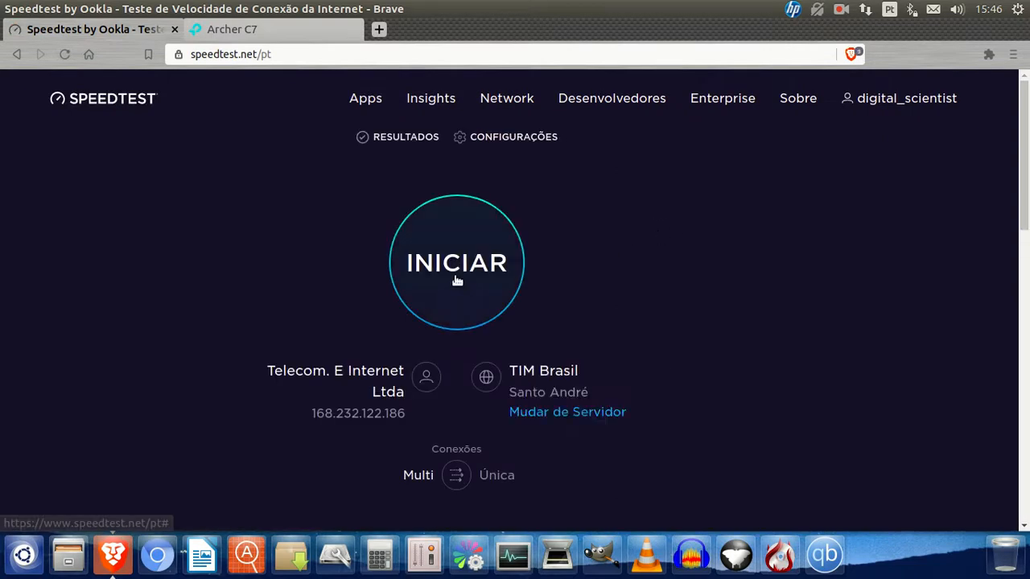
click(456, 262)
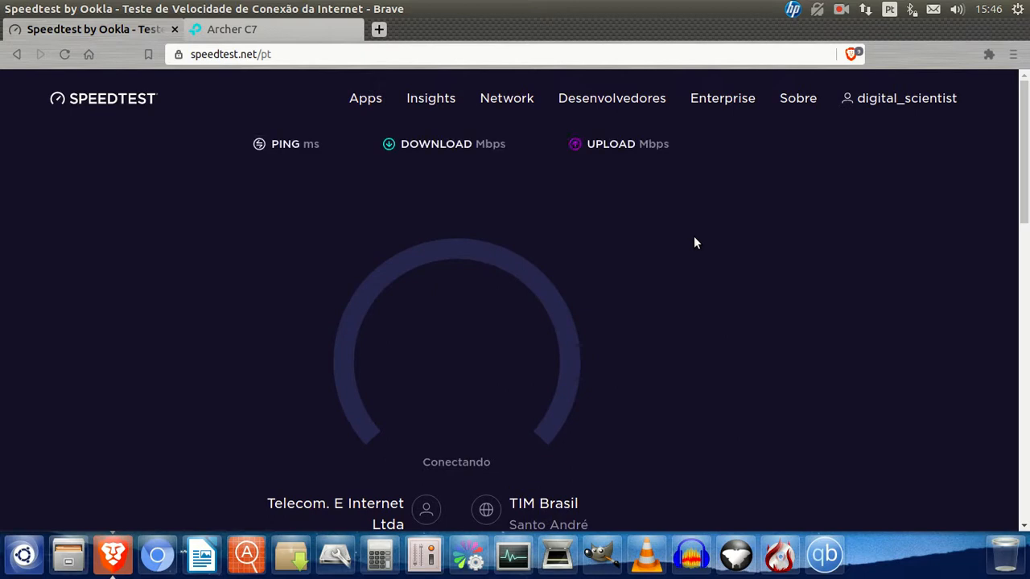
mouse_move(691, 228)
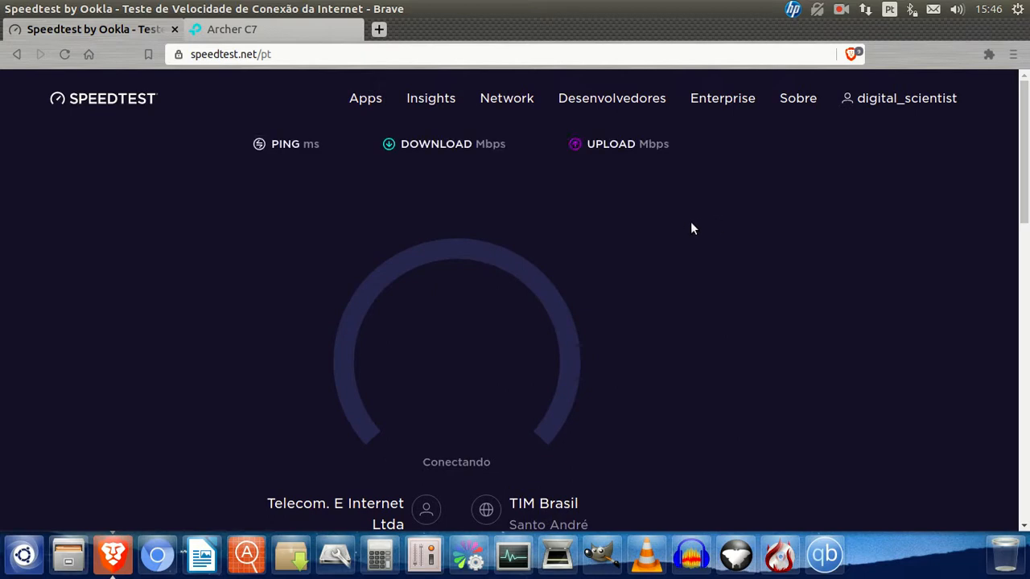
mouse_move(735, 397)
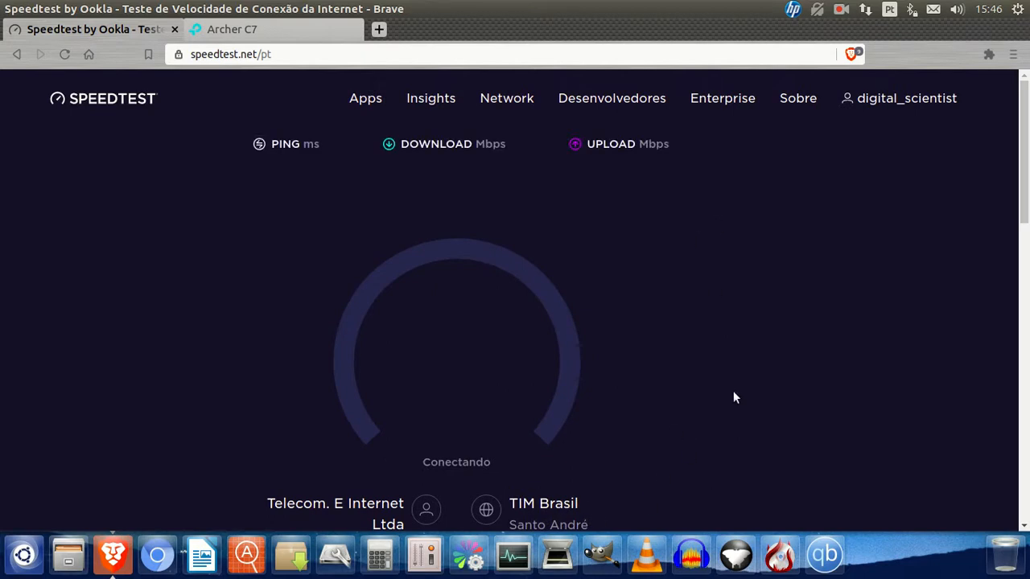
mouse_move(754, 216)
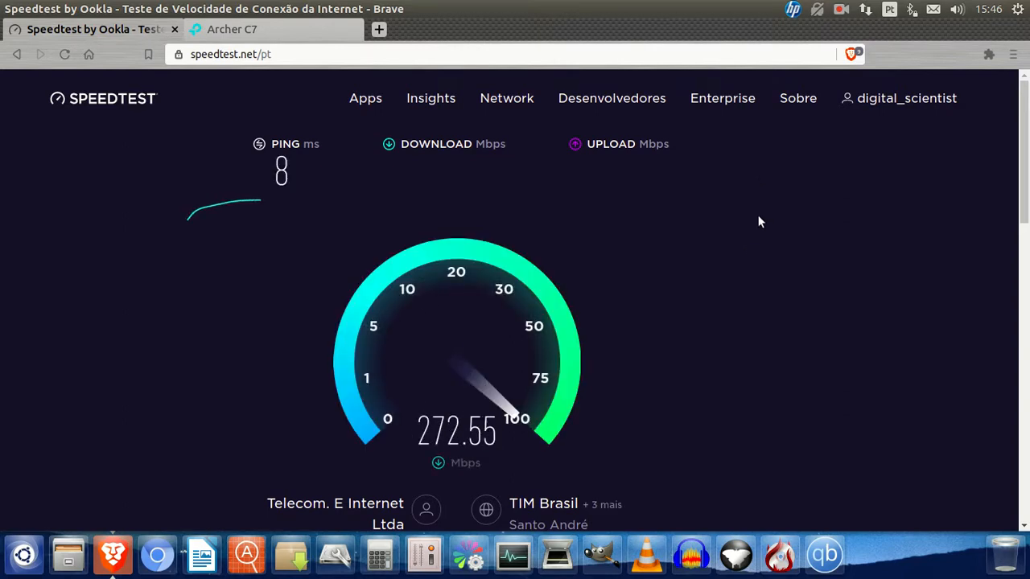
mouse_move(717, 287)
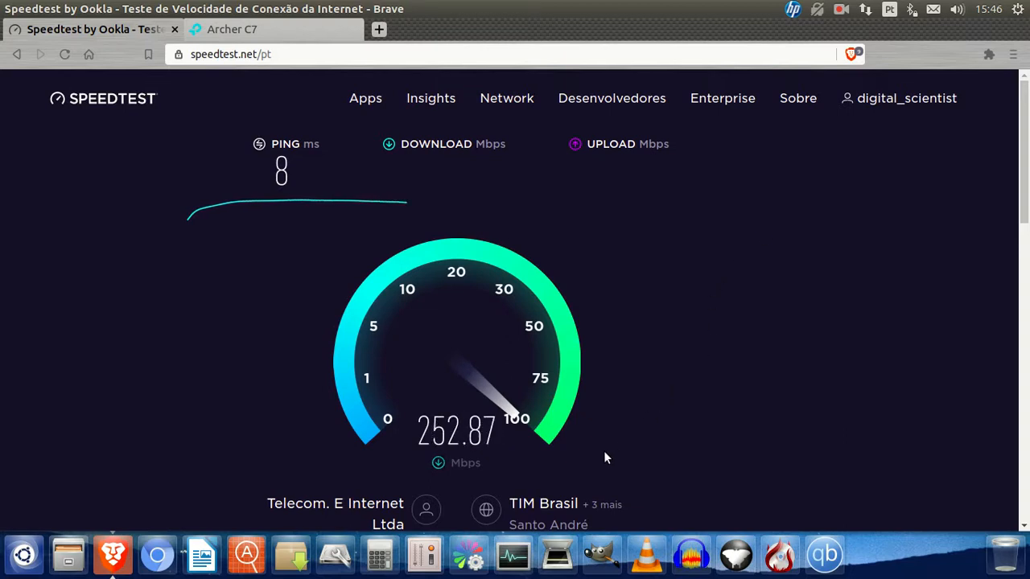
mouse_move(554, 467)
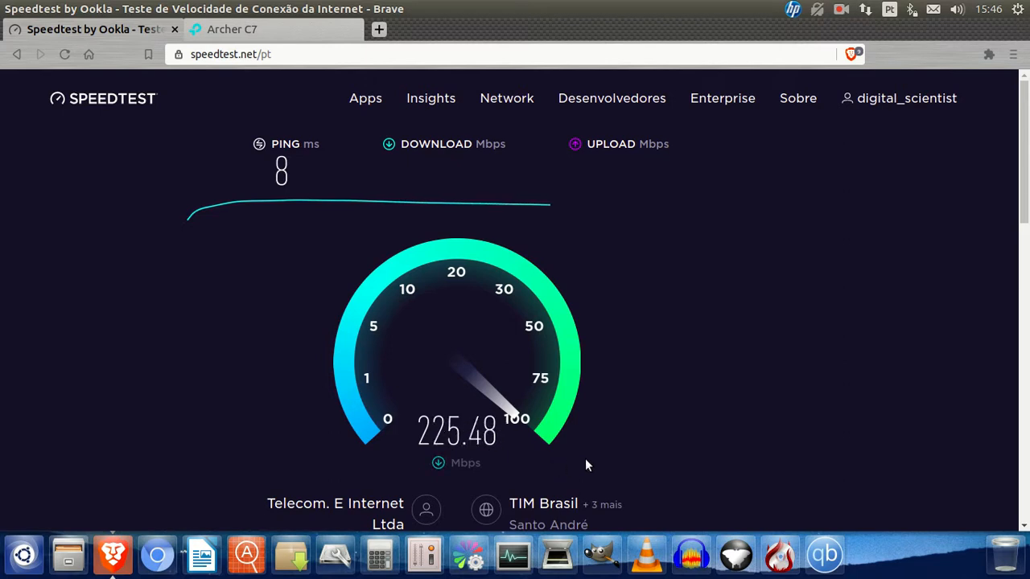
mouse_move(687, 325)
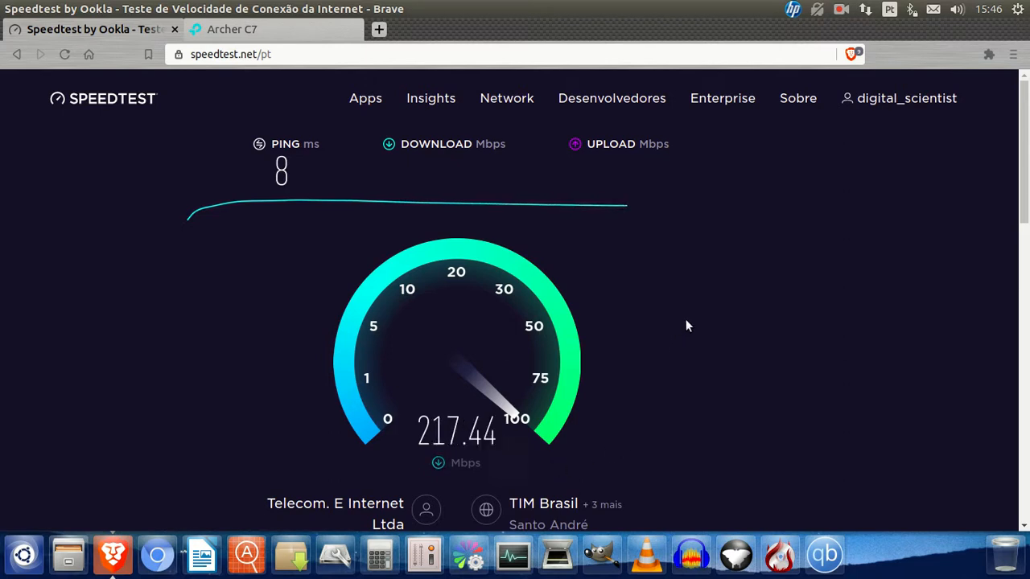
mouse_move(585, 457)
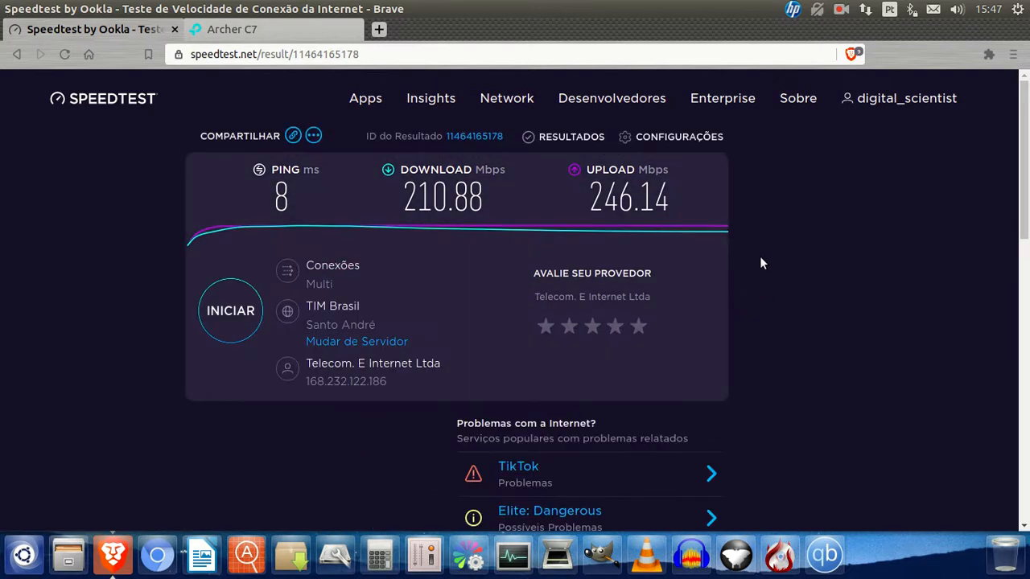
mouse_move(776, 262)
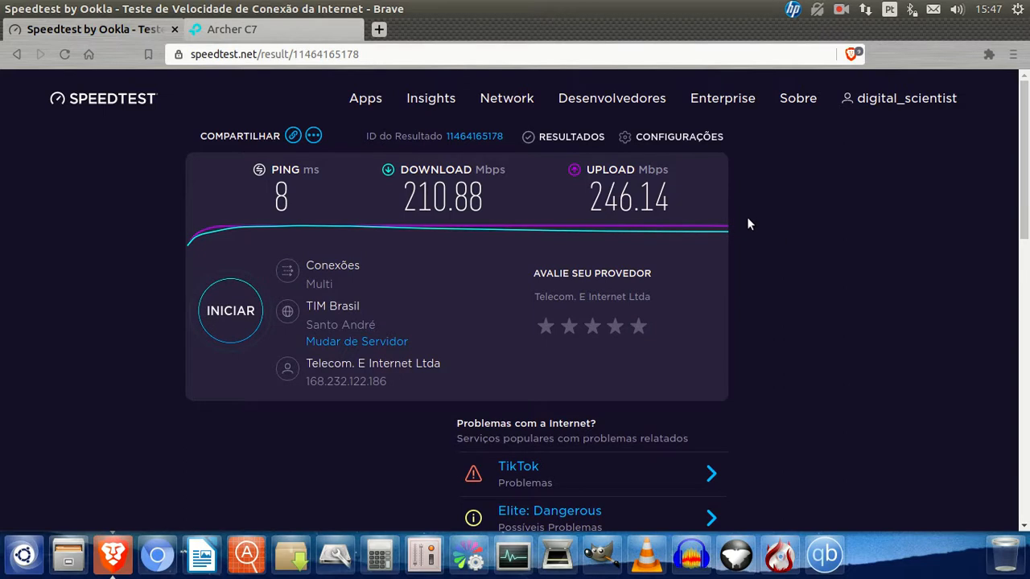
mouse_move(427, 226)
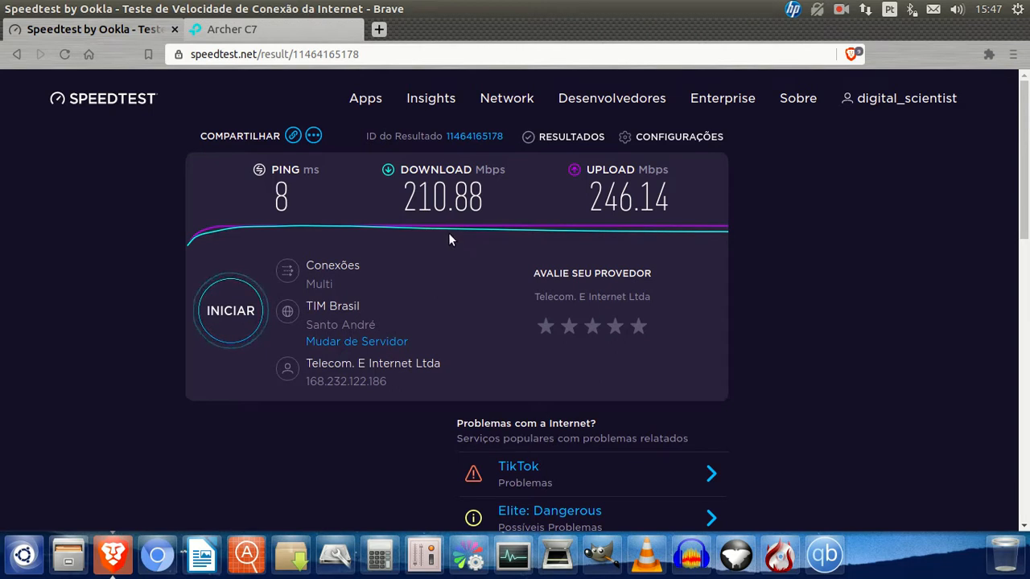
mouse_move(609, 229)
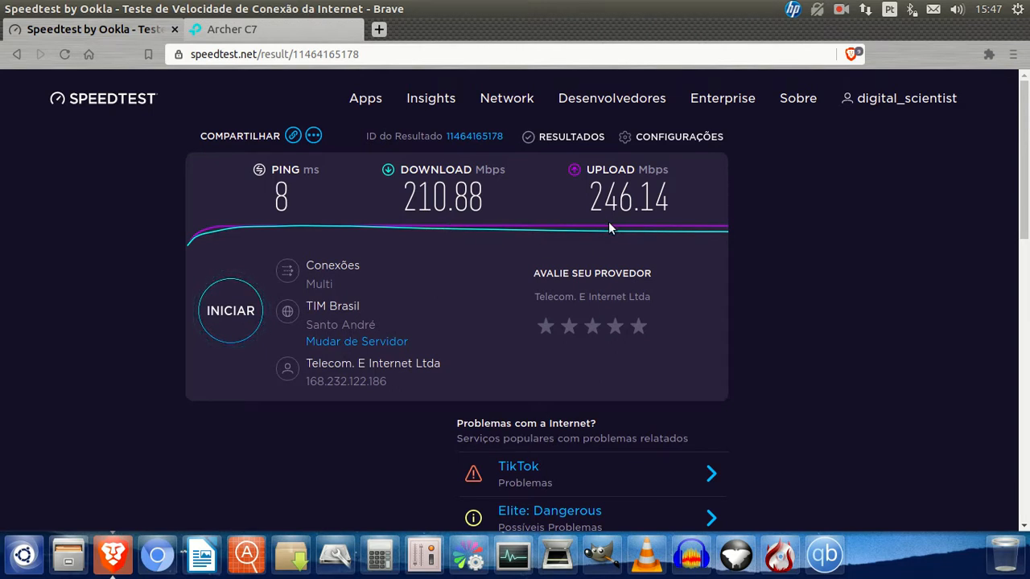
mouse_move(716, 266)
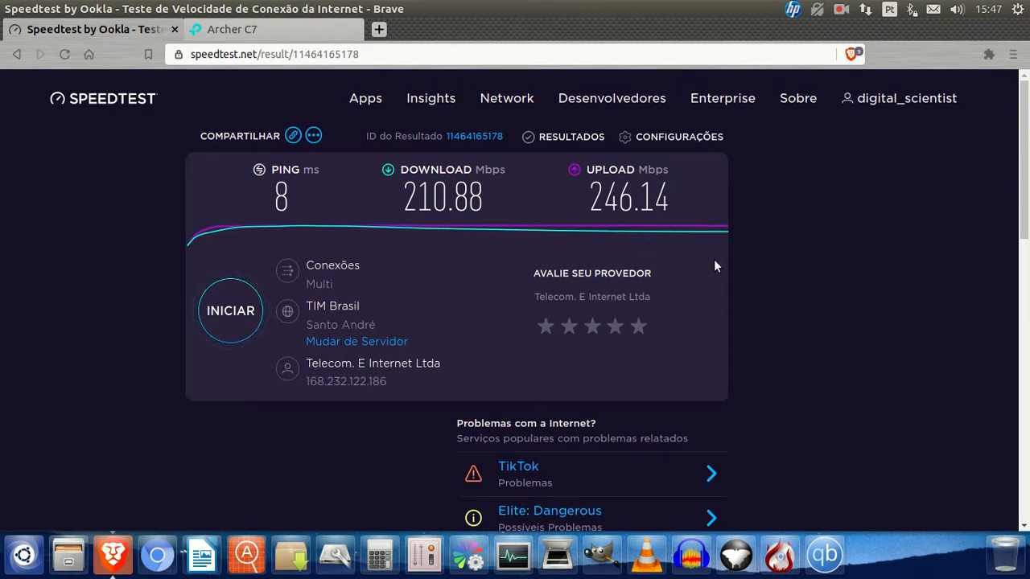
mouse_move(491, 227)
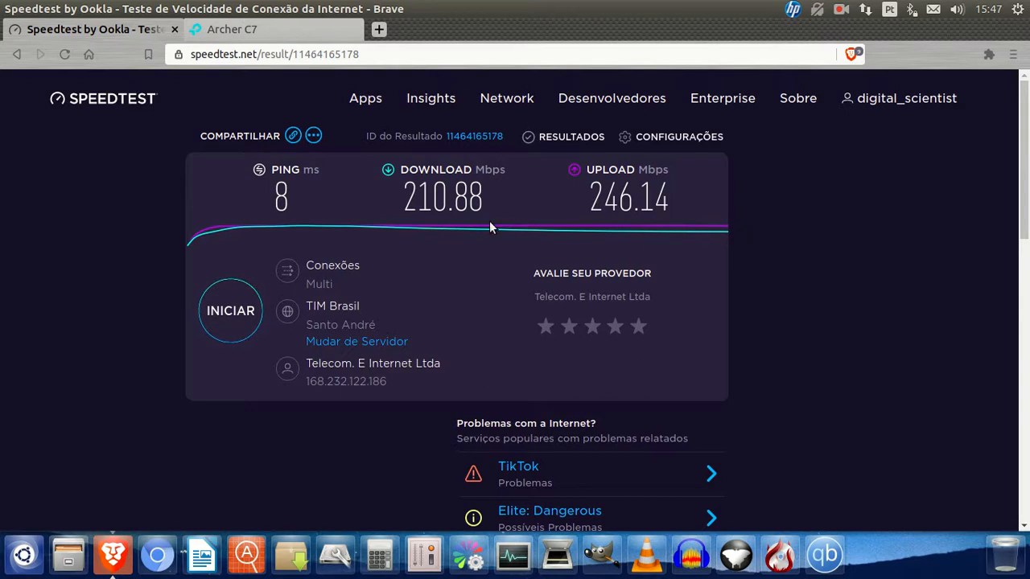
mouse_move(798, 248)
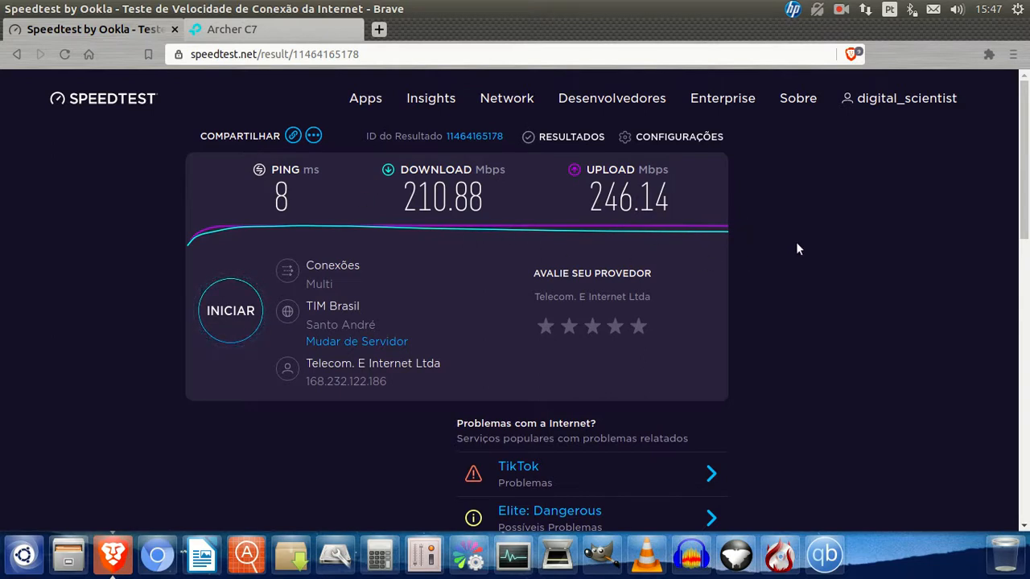
mouse_move(779, 239)
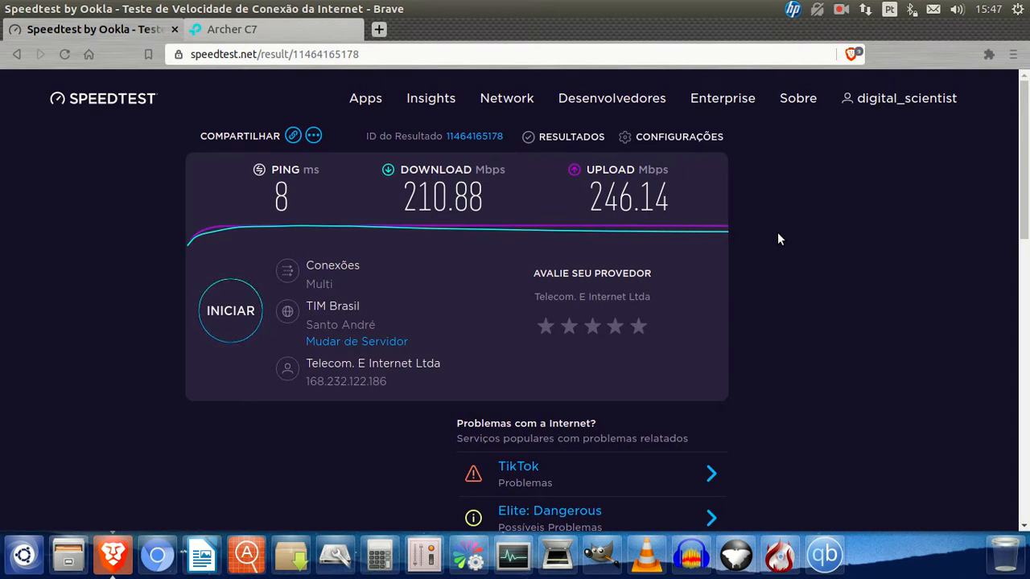
mouse_move(758, 247)
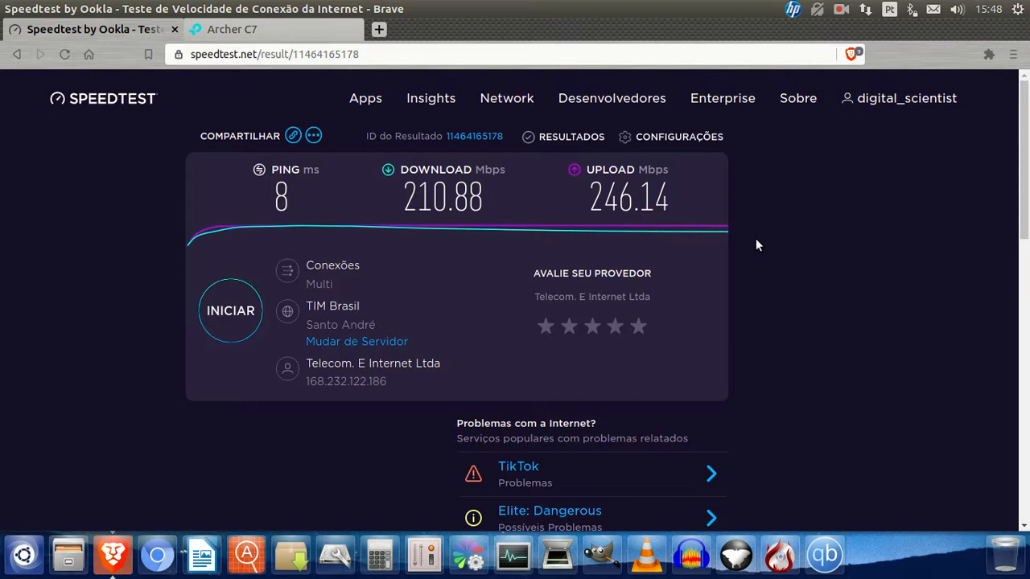
mouse_move(757, 212)
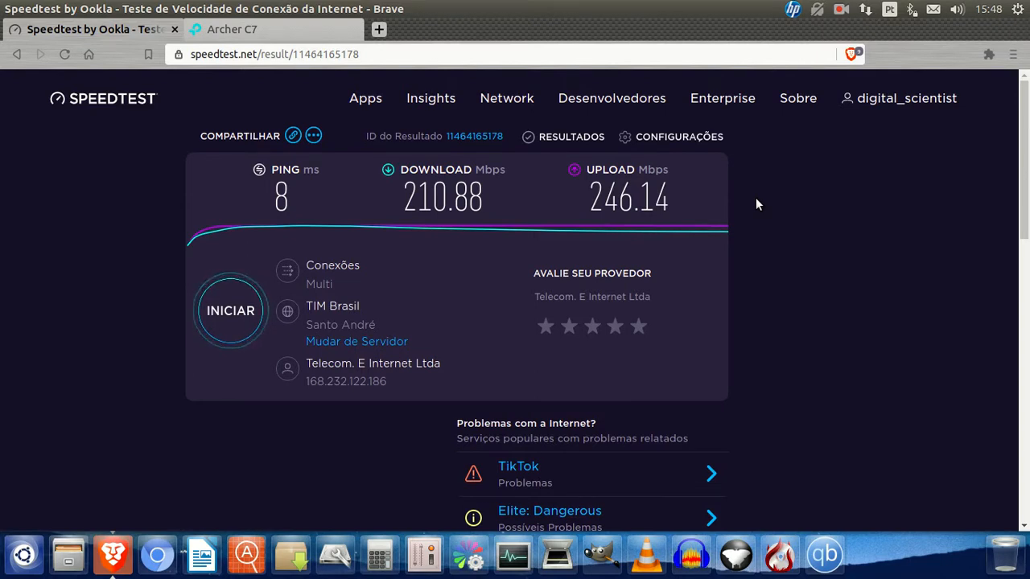
mouse_move(508, 192)
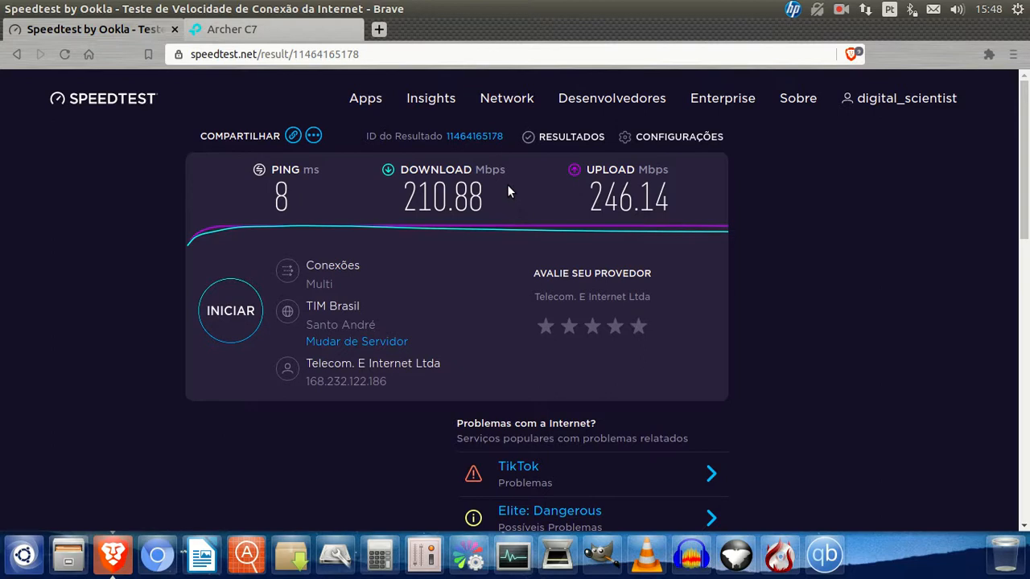
mouse_move(440, 165)
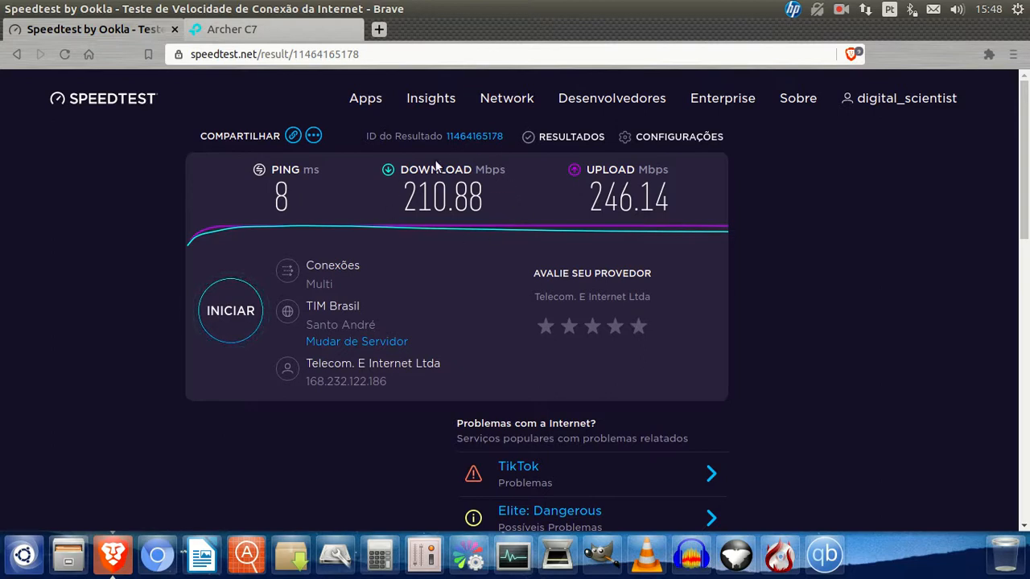
mouse_move(396, 218)
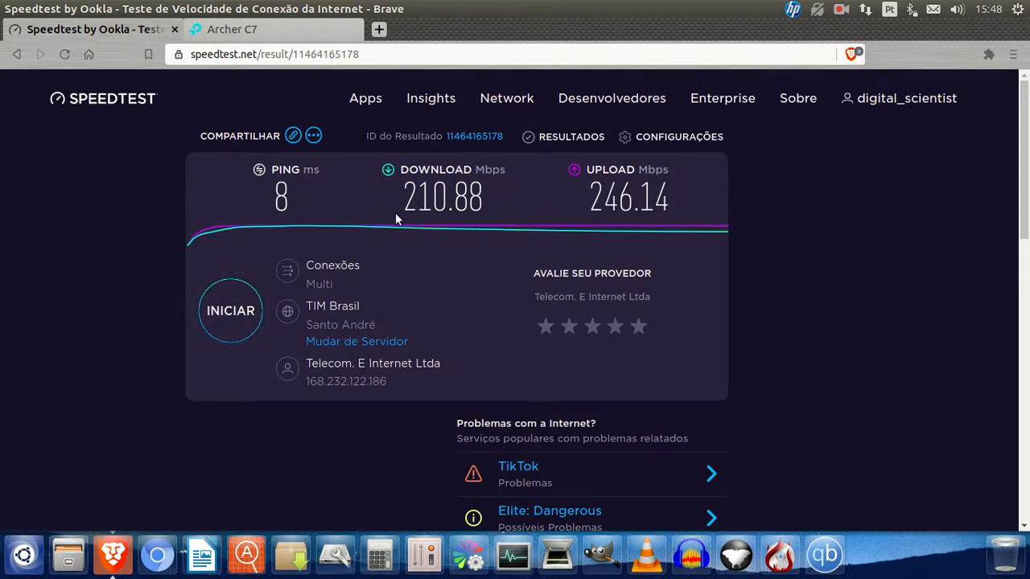
mouse_move(481, 225)
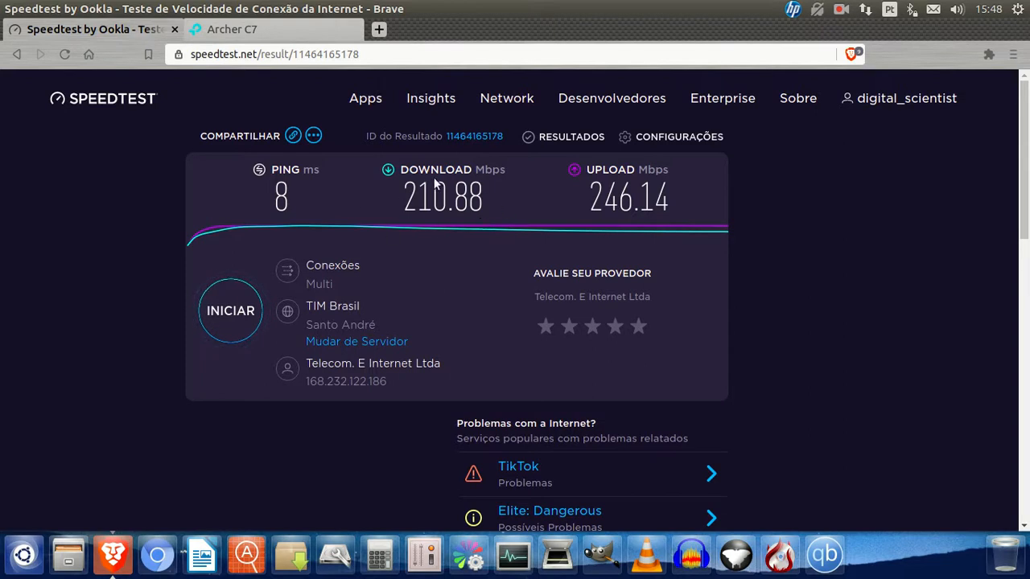
mouse_move(464, 227)
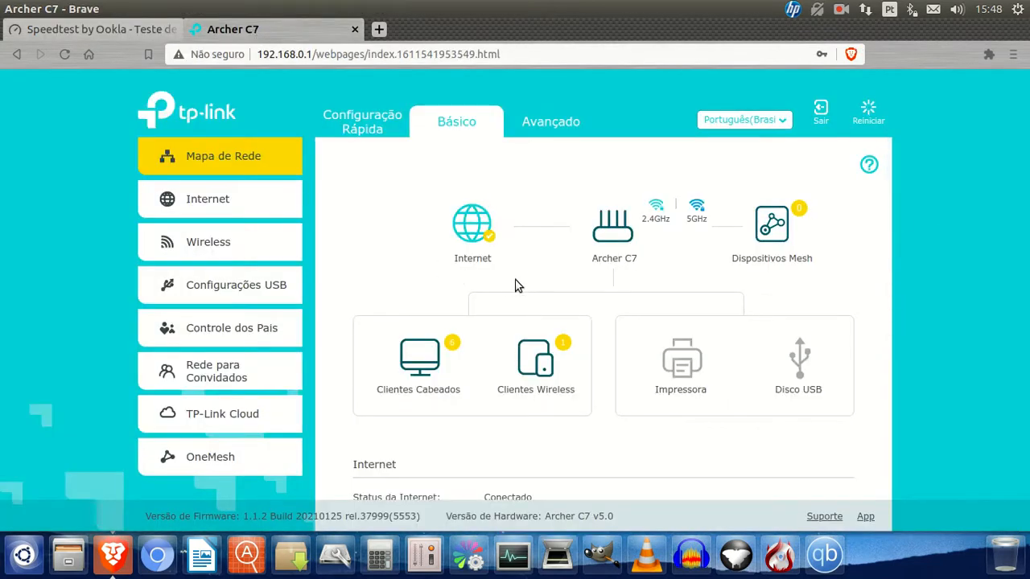
mouse_move(716, 412)
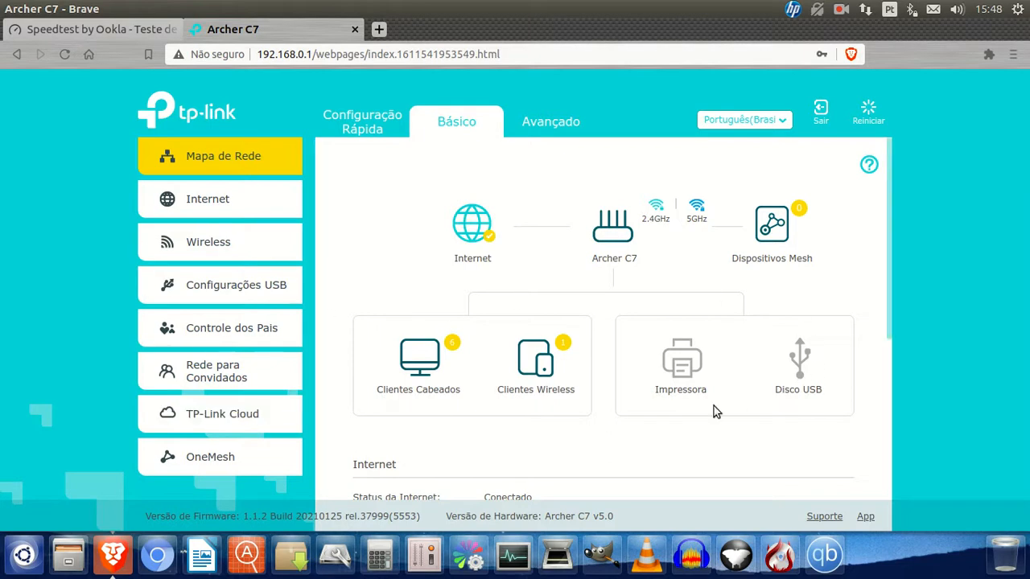
mouse_move(847, 265)
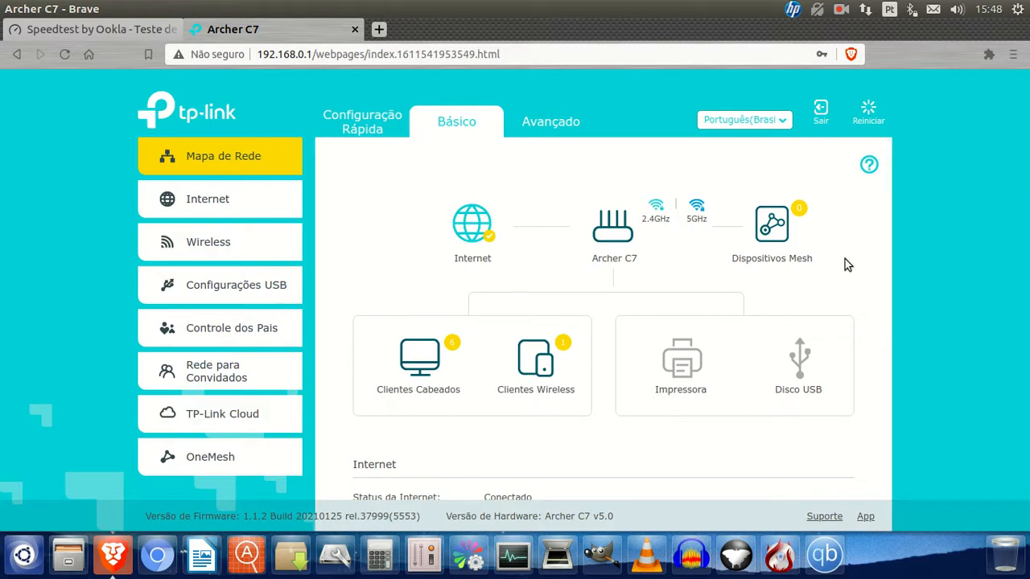
- Navigate to the router's Avançado > Rede > IPTV/VLAN settings page
click(549, 122)
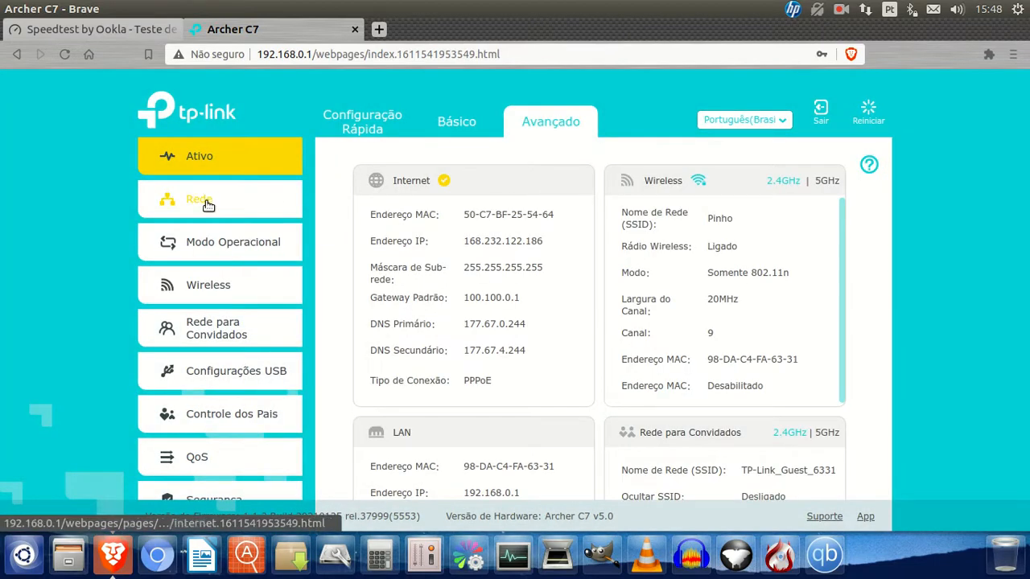
click(198, 199)
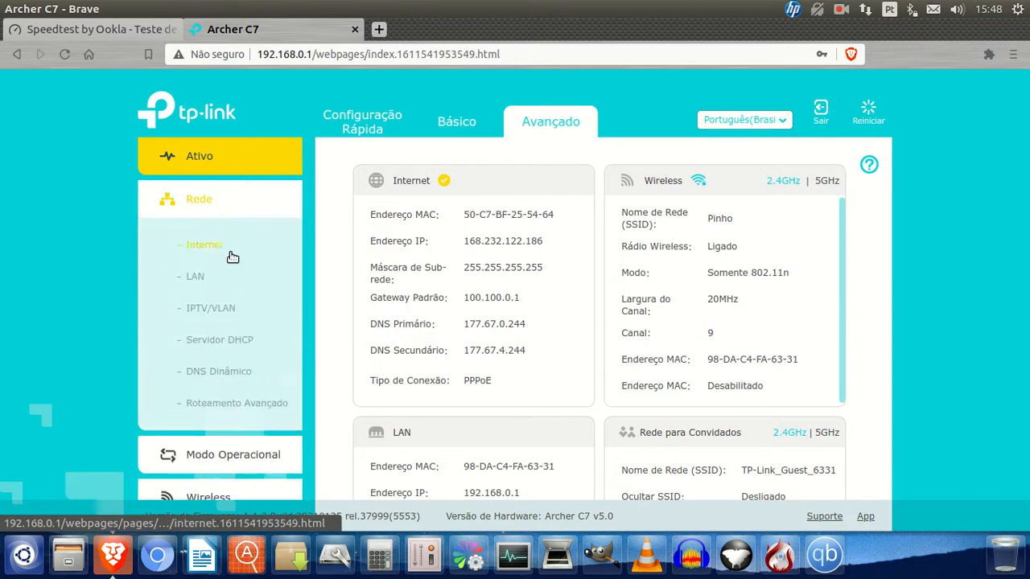
click(210, 308)
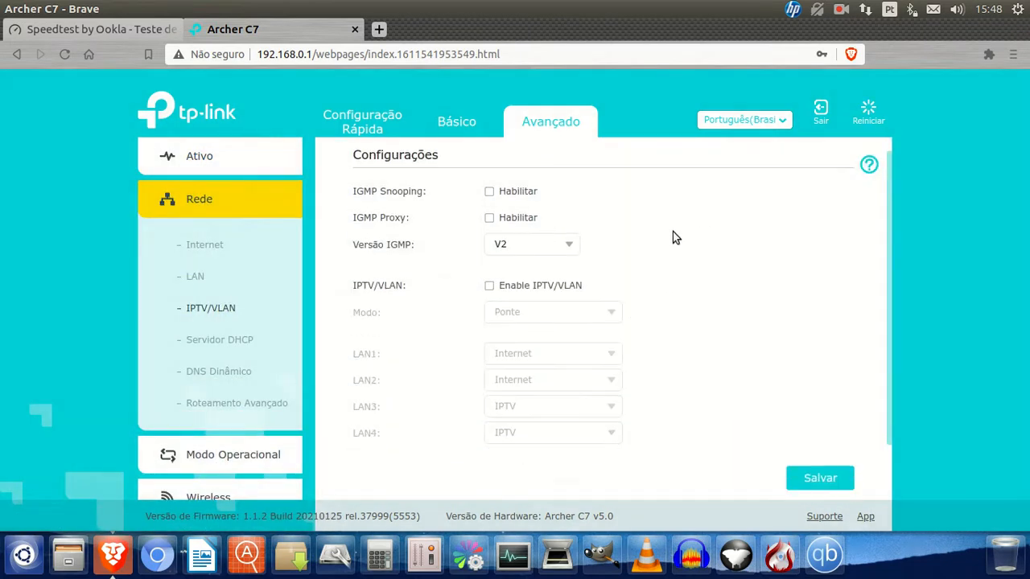
mouse_move(411, 207)
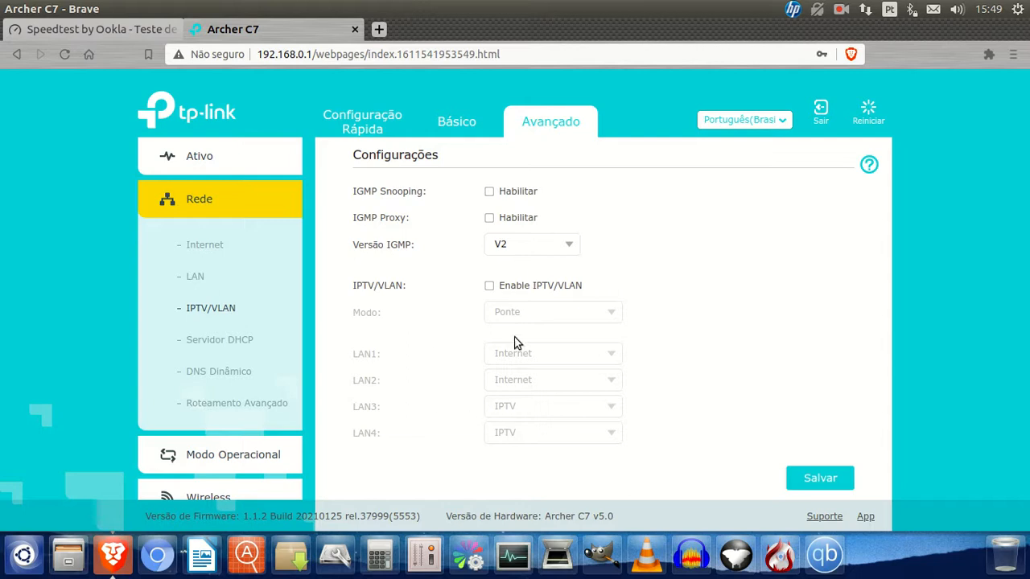
mouse_move(539, 361)
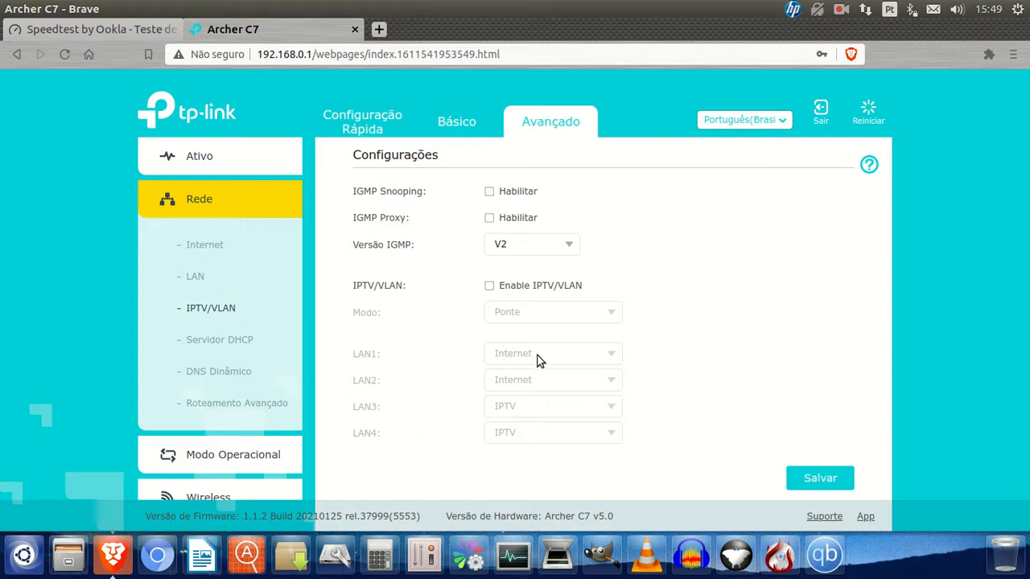
mouse_move(677, 295)
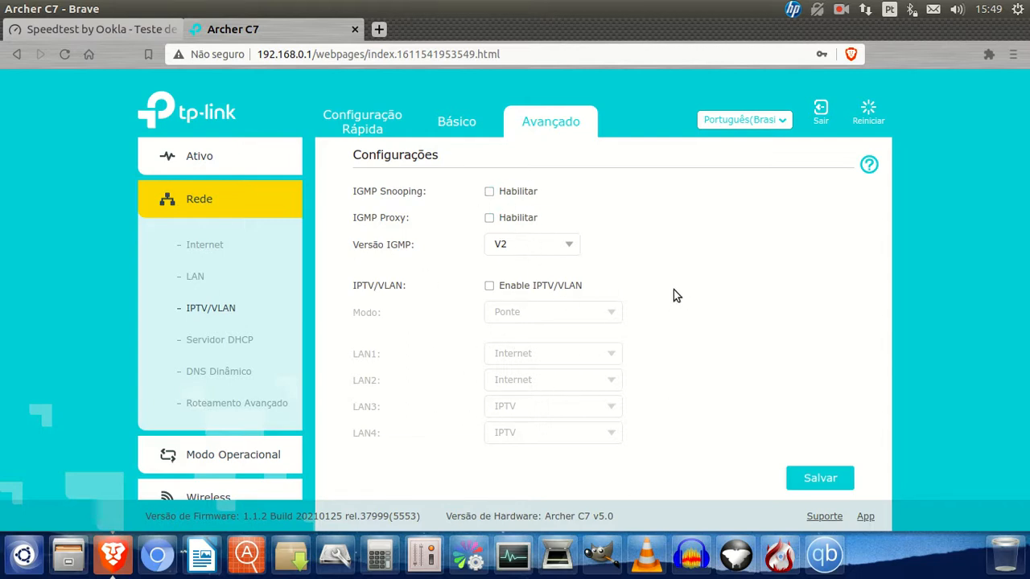
mouse_move(672, 285)
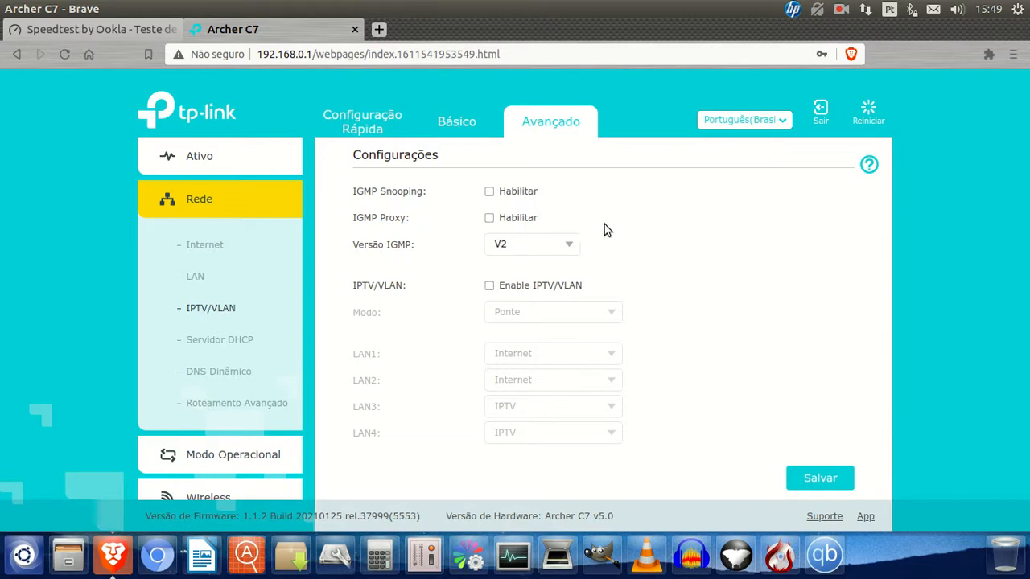
- Tick Habilitar for IGMP Proxy and save the IPTV/VLAN settings
click(489, 217)
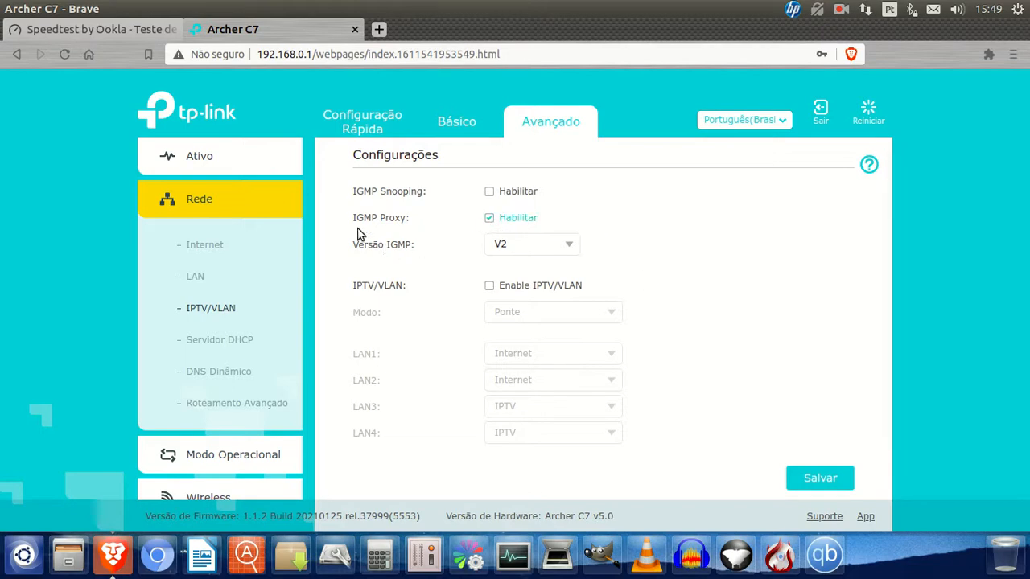
click(819, 478)
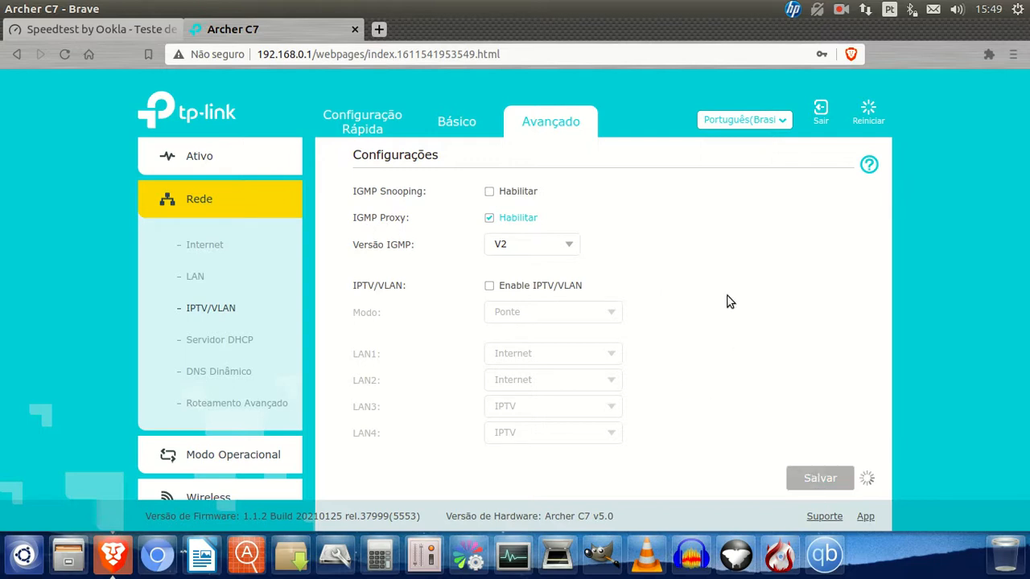
click(820, 478)
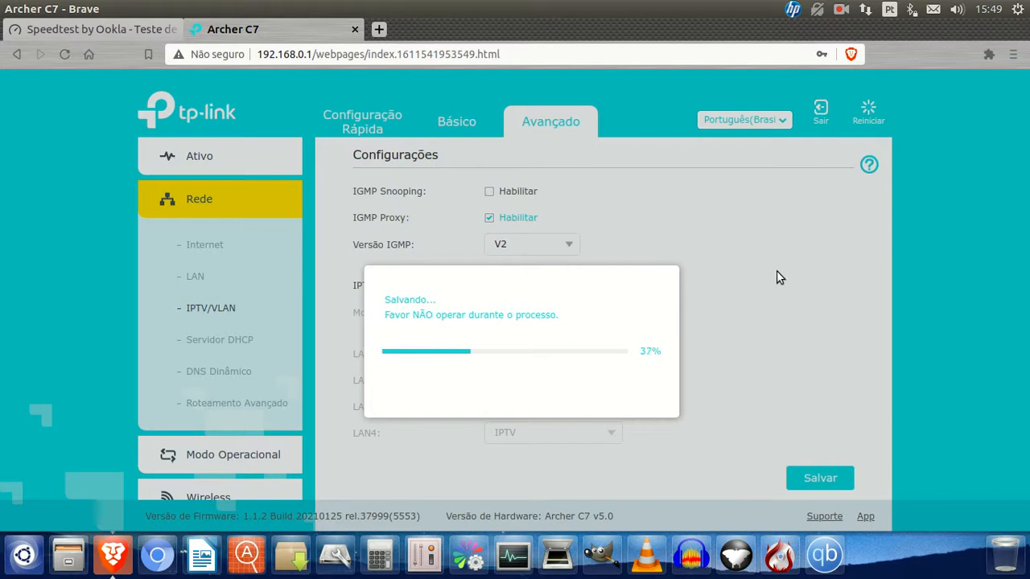
mouse_move(737, 342)
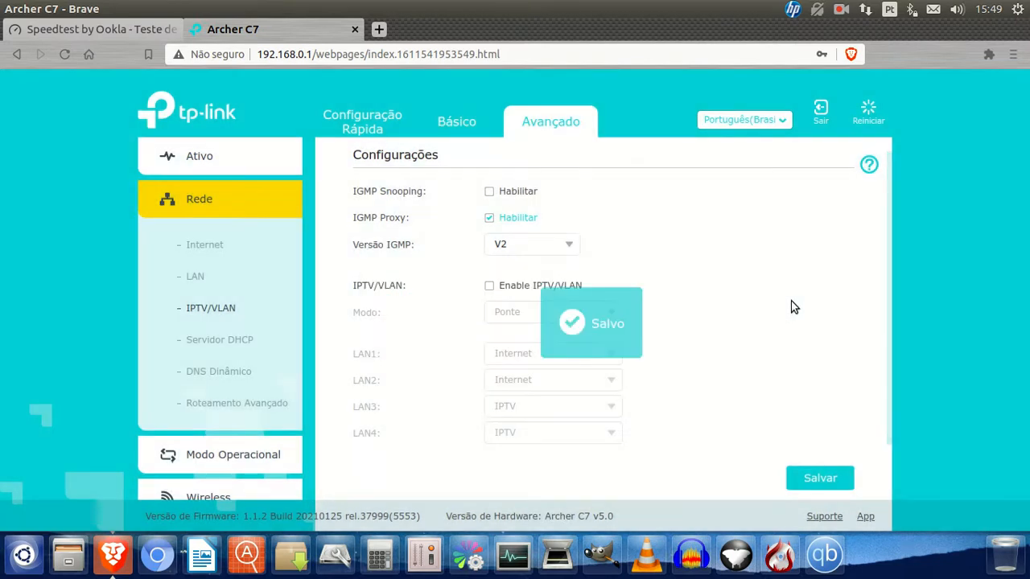
- Return to the Speedtest tab and run a new test, reaching about 234 Mbps download
click(93, 29)
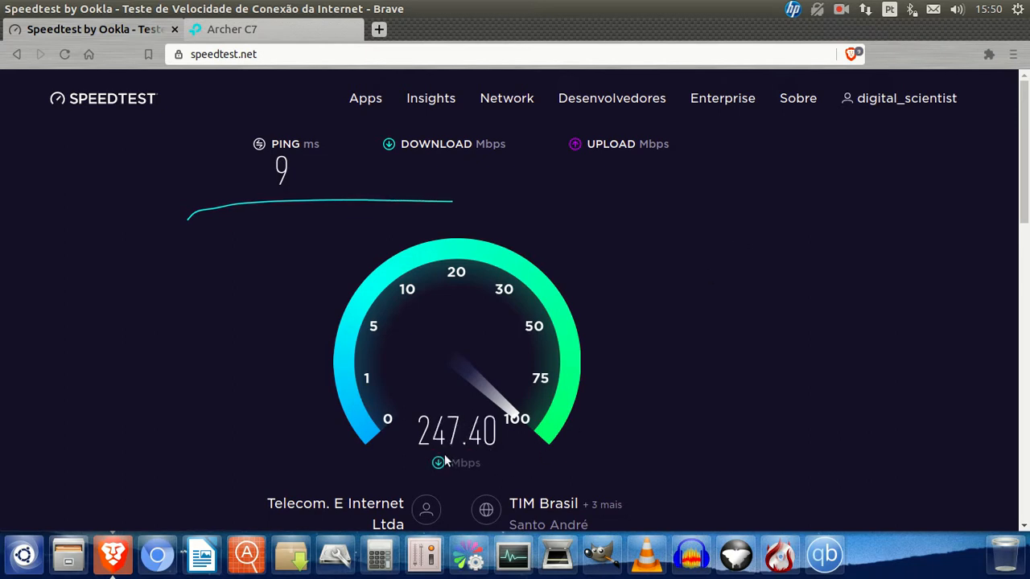
mouse_move(814, 337)
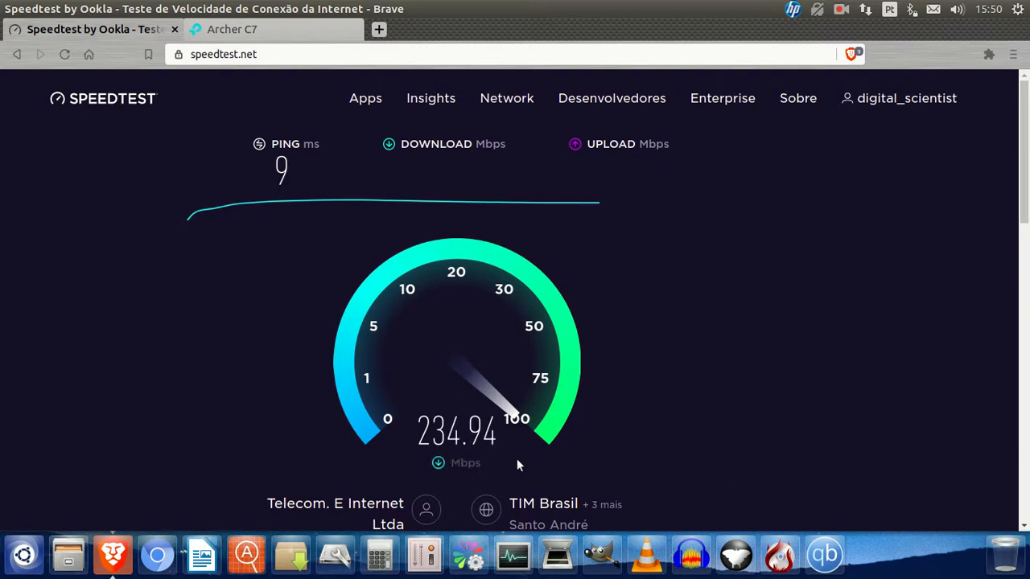
mouse_move(768, 274)
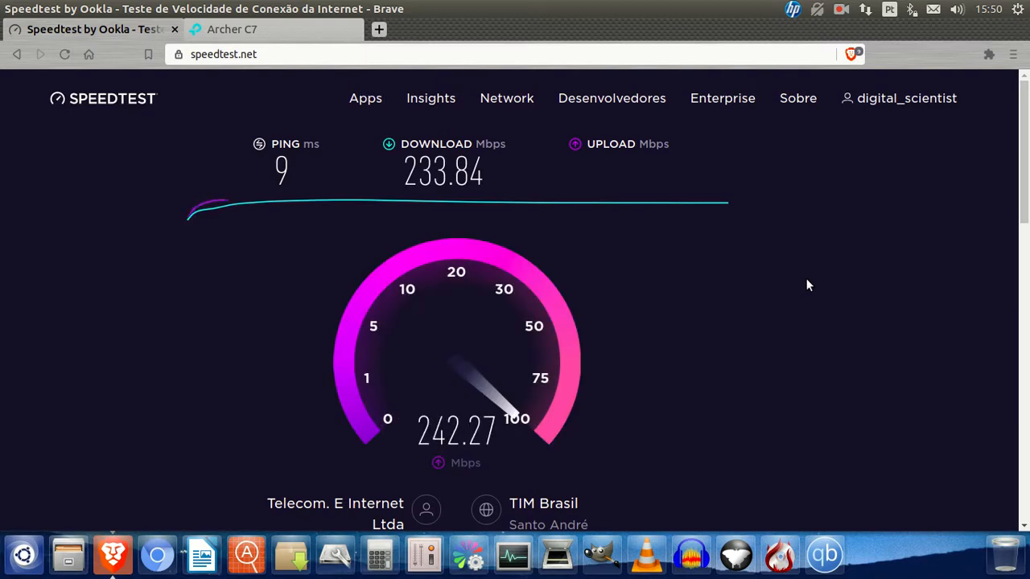
mouse_move(718, 402)
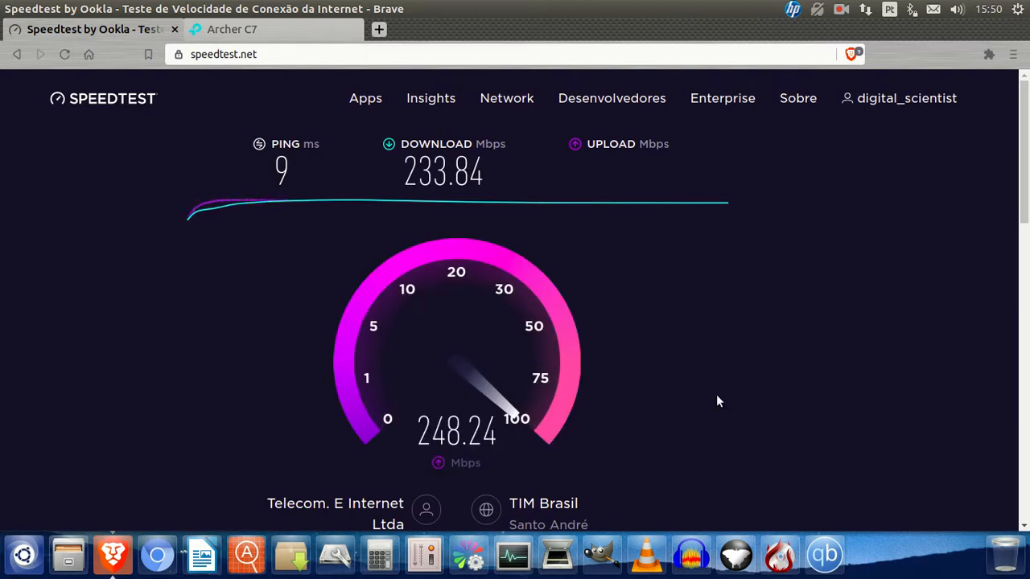
mouse_move(725, 313)
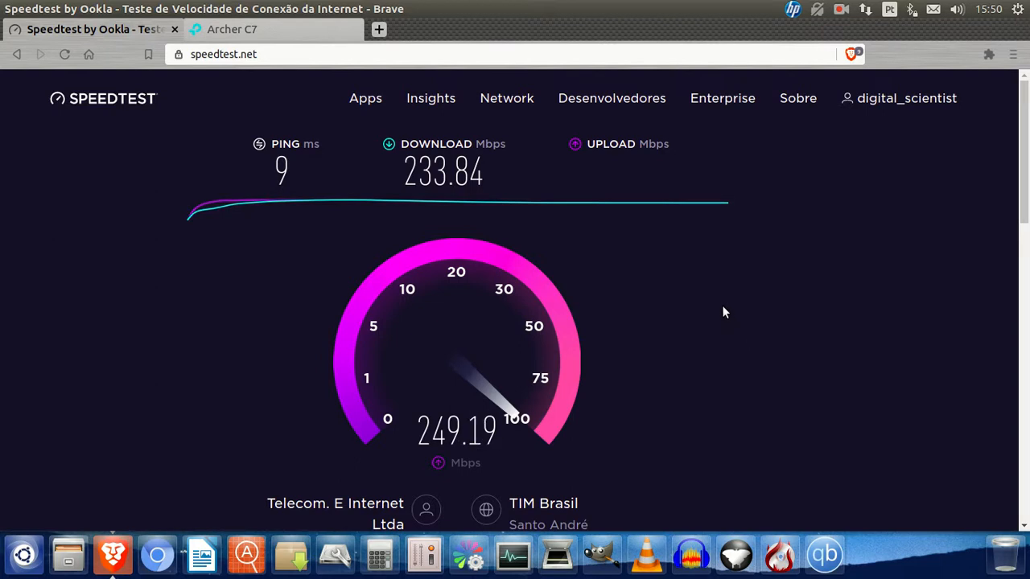
mouse_move(716, 308)
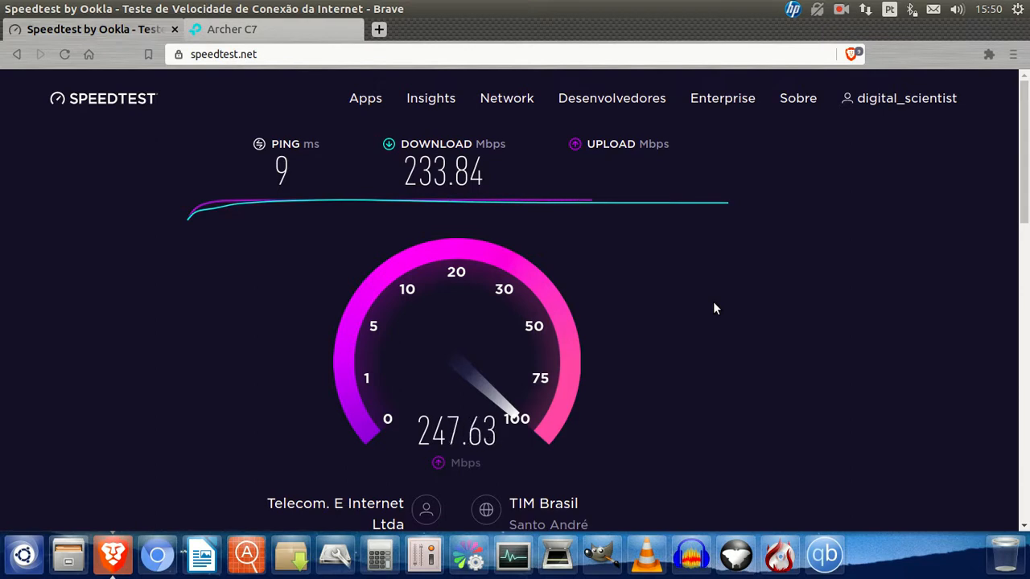
mouse_move(726, 292)
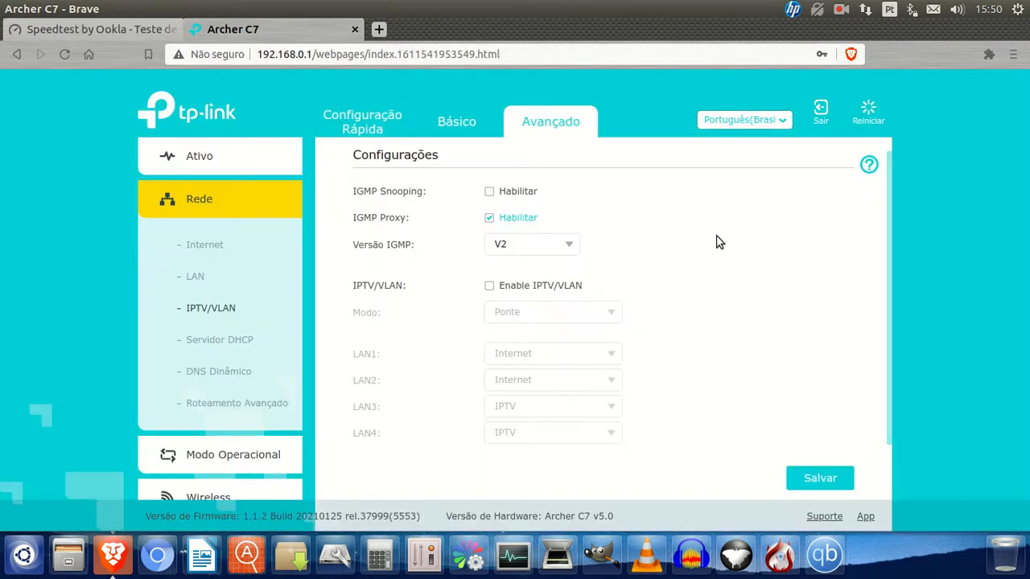
mouse_move(423, 234)
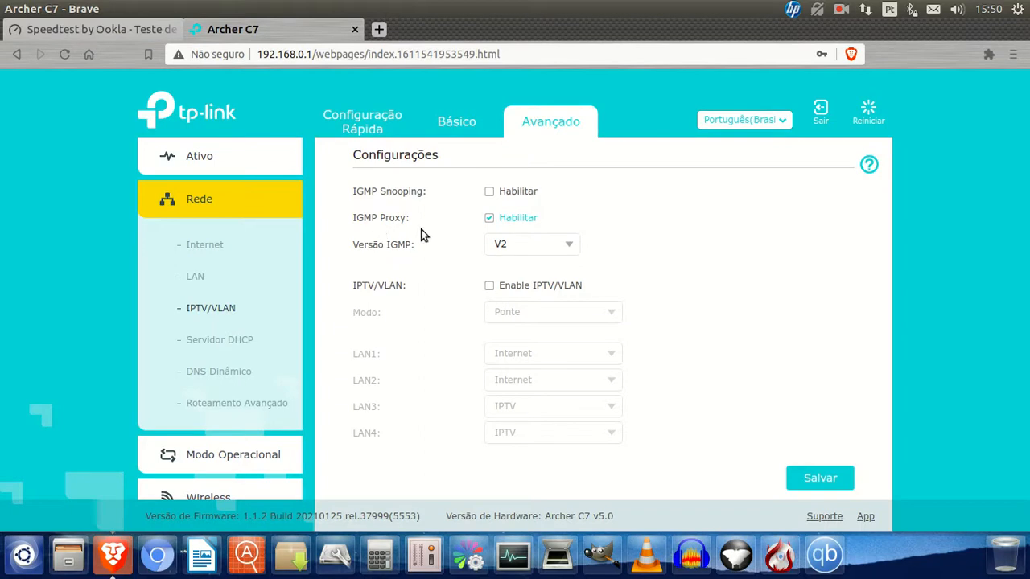
- Untick IGMP Proxy, save the IPTV/VLAN page, then return to the running Speedtest
click(489, 217)
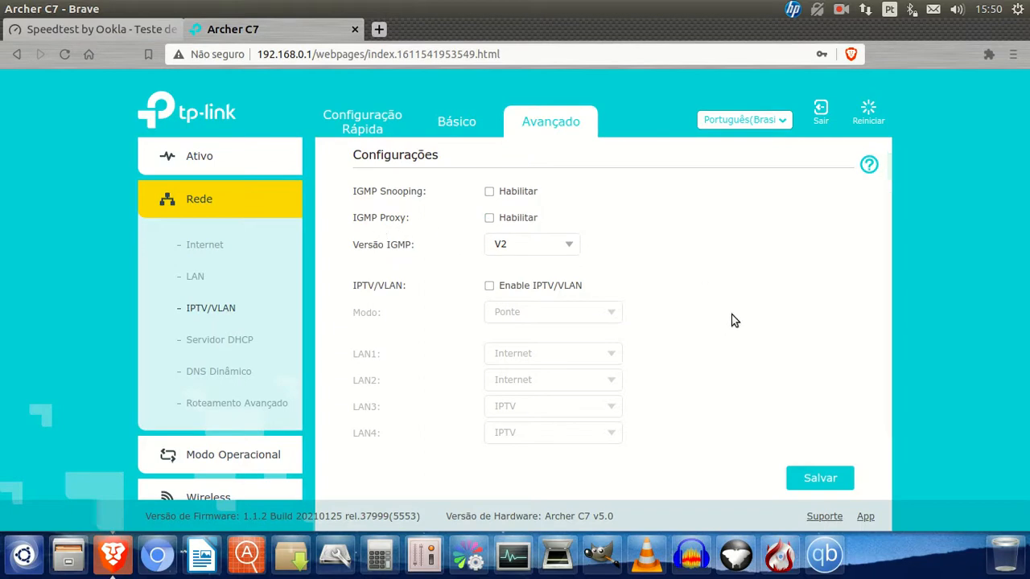
click(819, 478)
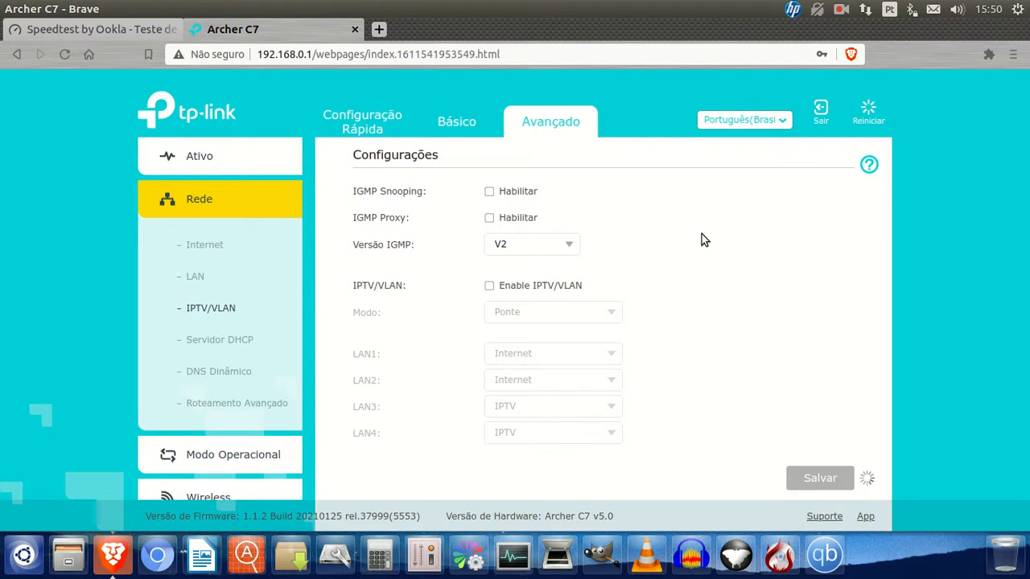
click(819, 478)
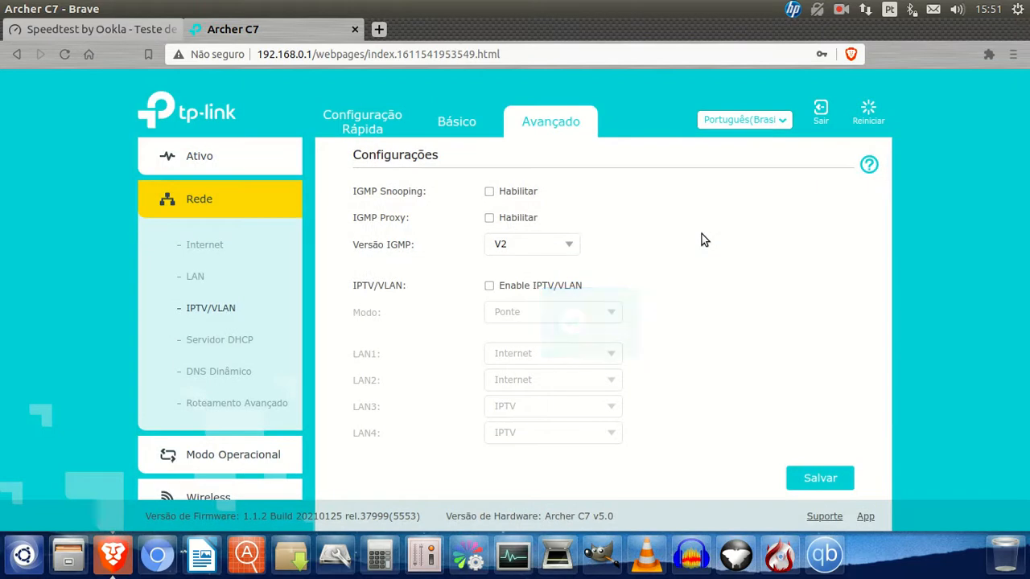
click(96, 29)
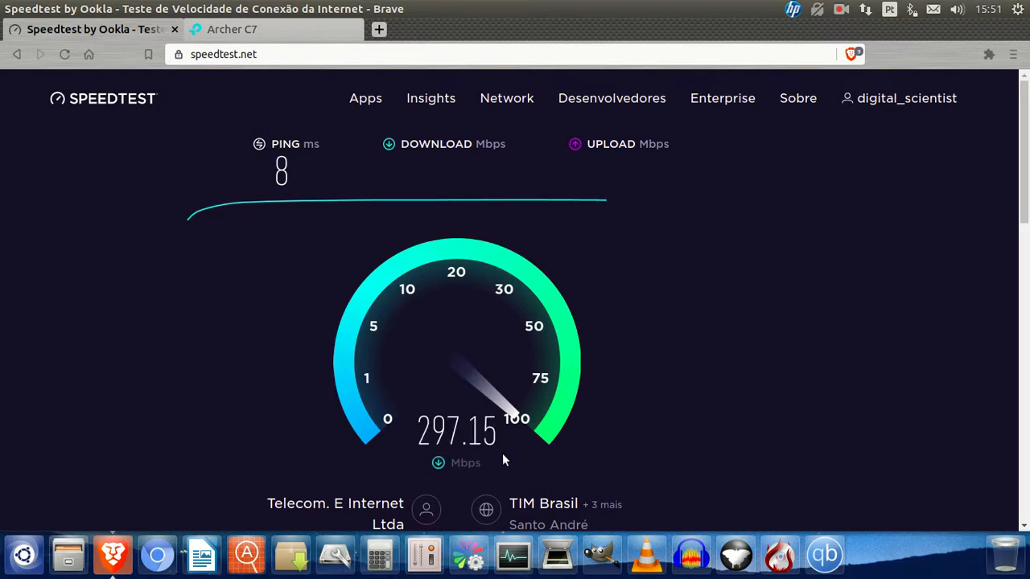
mouse_move(668, 387)
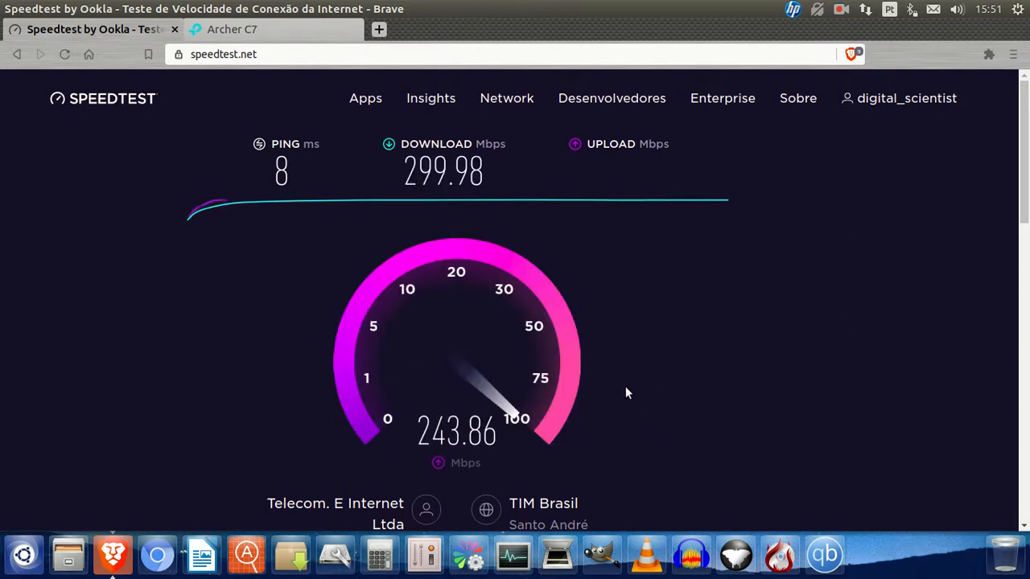
mouse_move(616, 234)
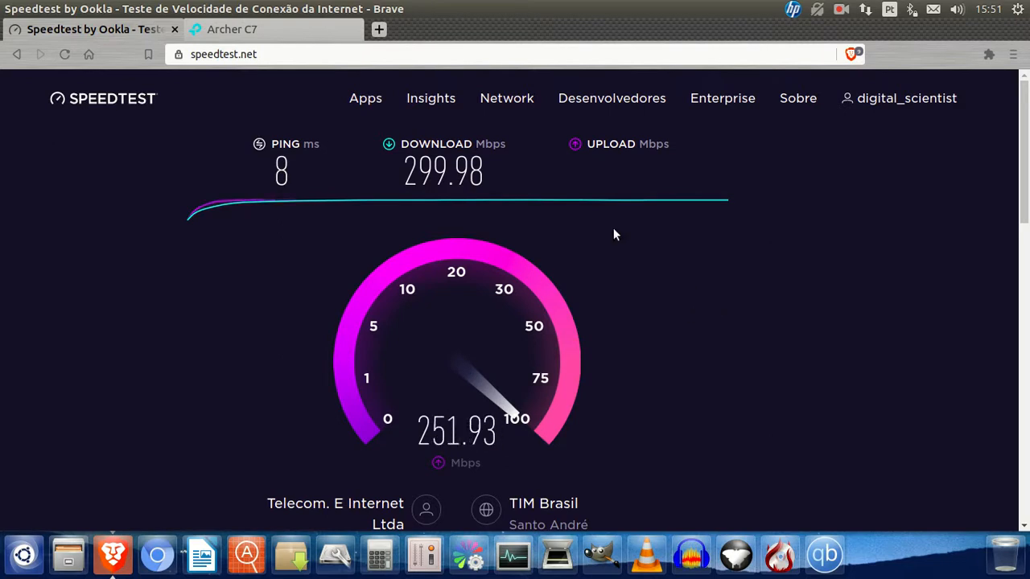
mouse_move(740, 293)
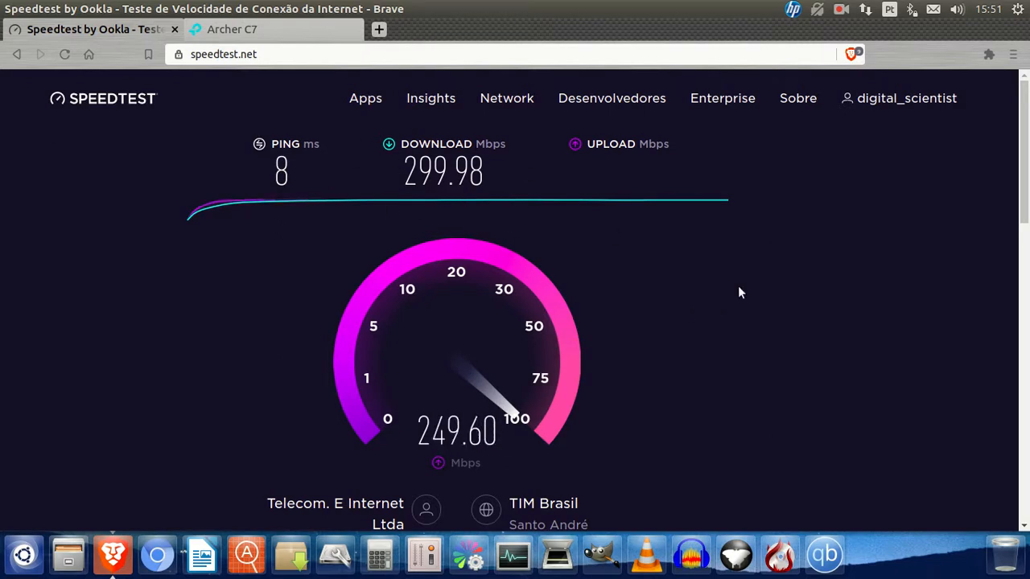
mouse_move(762, 287)
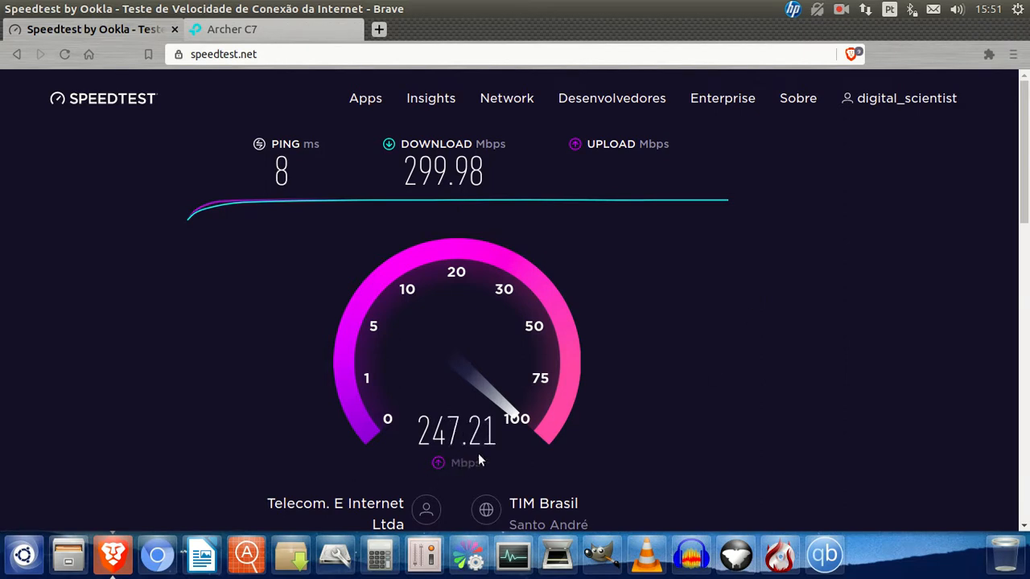
mouse_move(736, 294)
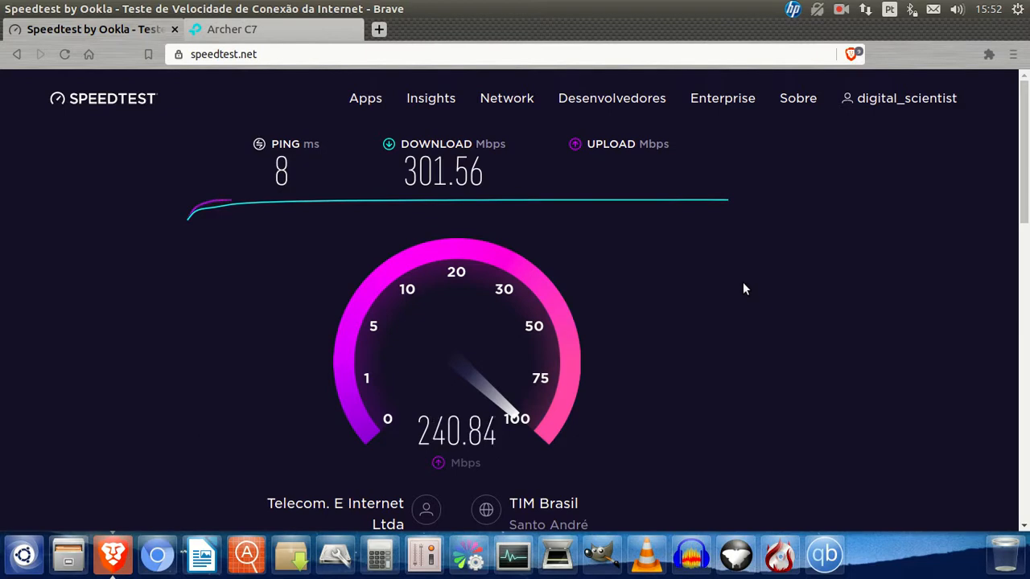
mouse_move(740, 283)
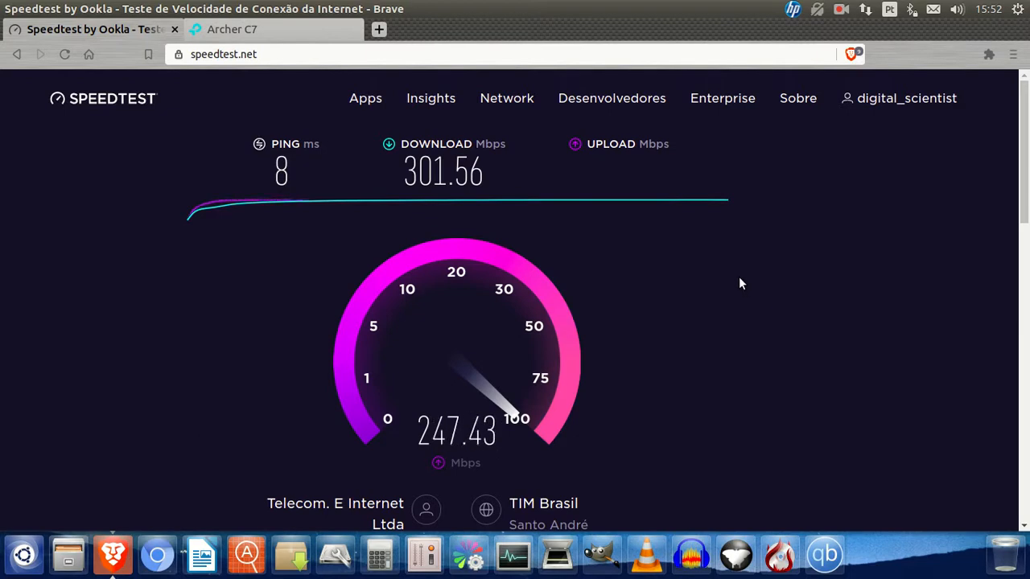
mouse_move(751, 283)
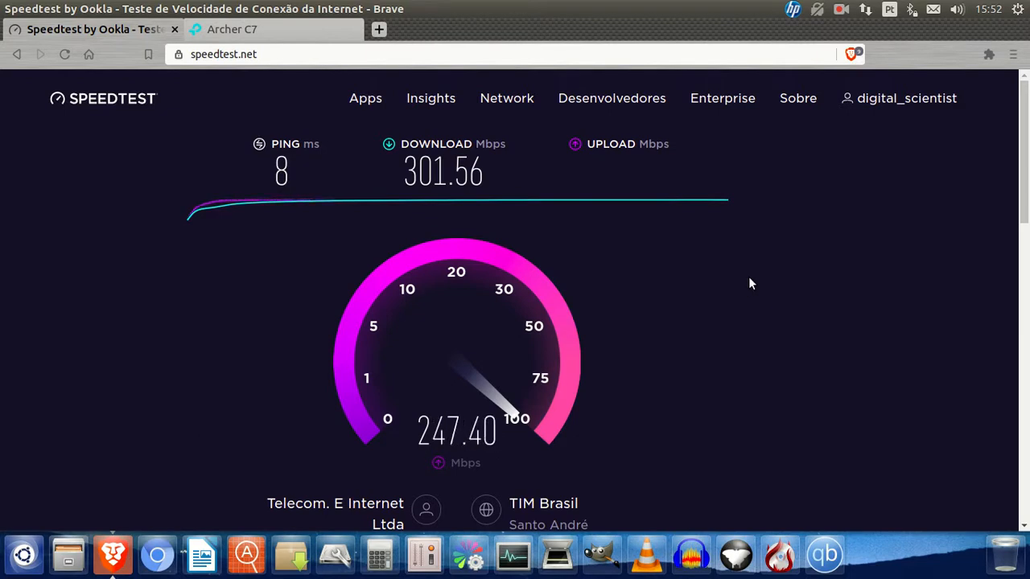
mouse_move(555, 456)
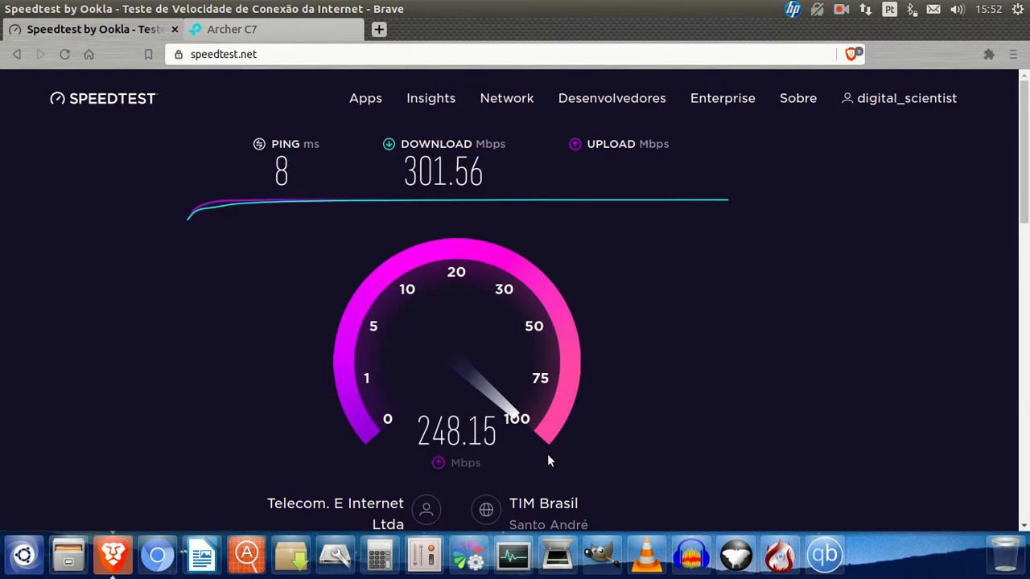
mouse_move(766, 324)
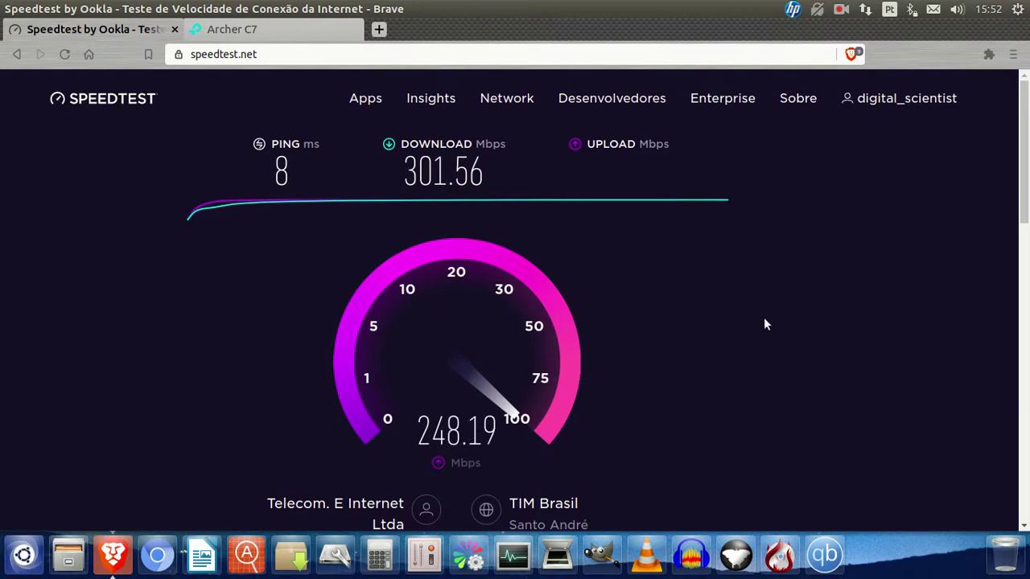
mouse_move(751, 299)
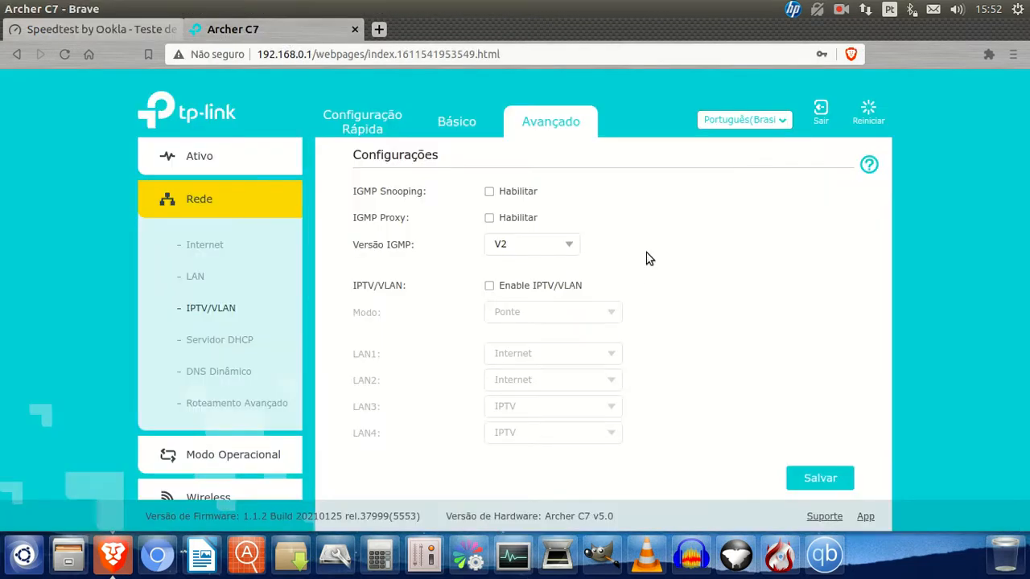
mouse_move(617, 214)
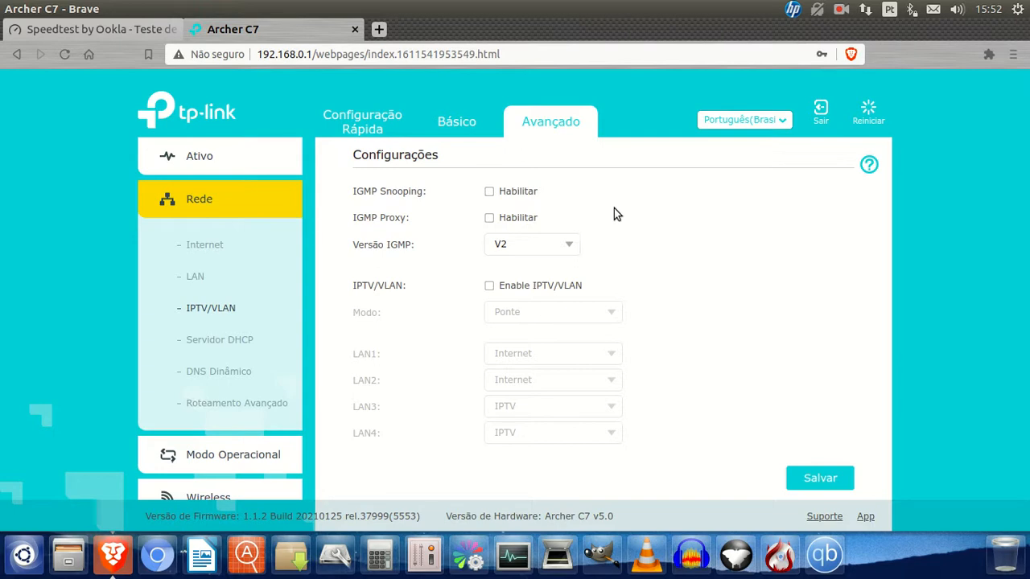
mouse_move(627, 212)
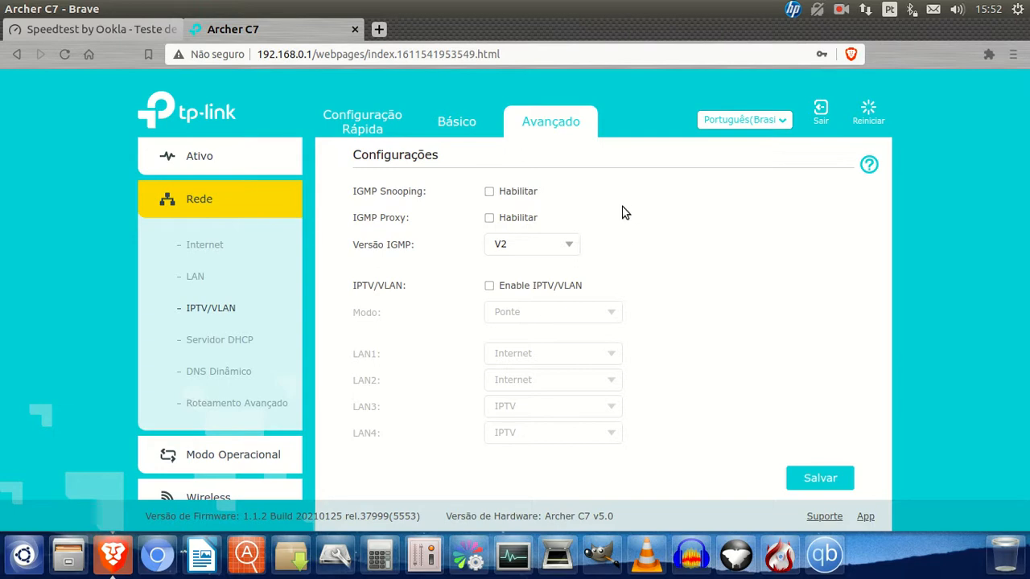
scroll(down, 3)
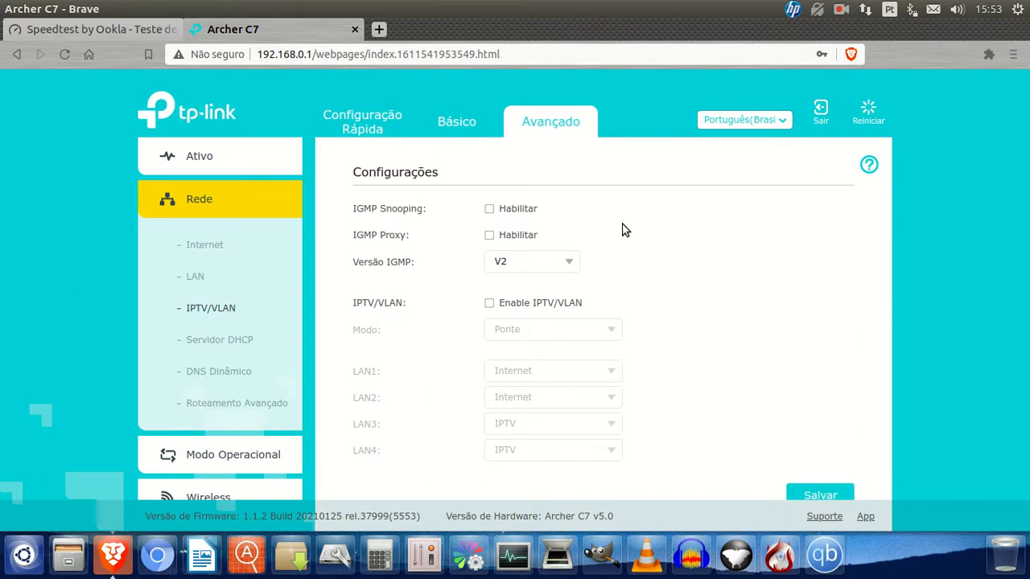
mouse_move(393, 247)
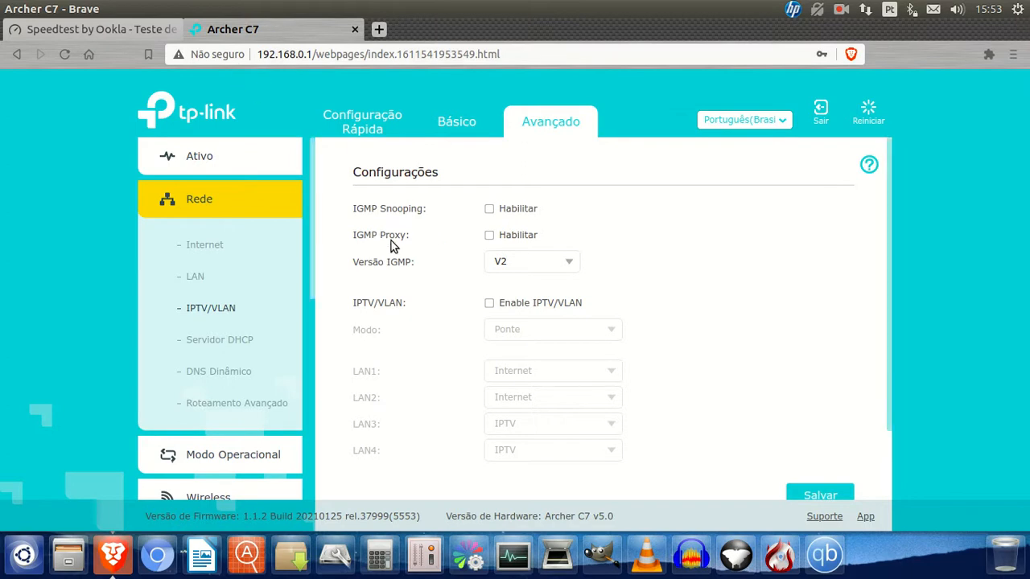
mouse_move(627, 231)
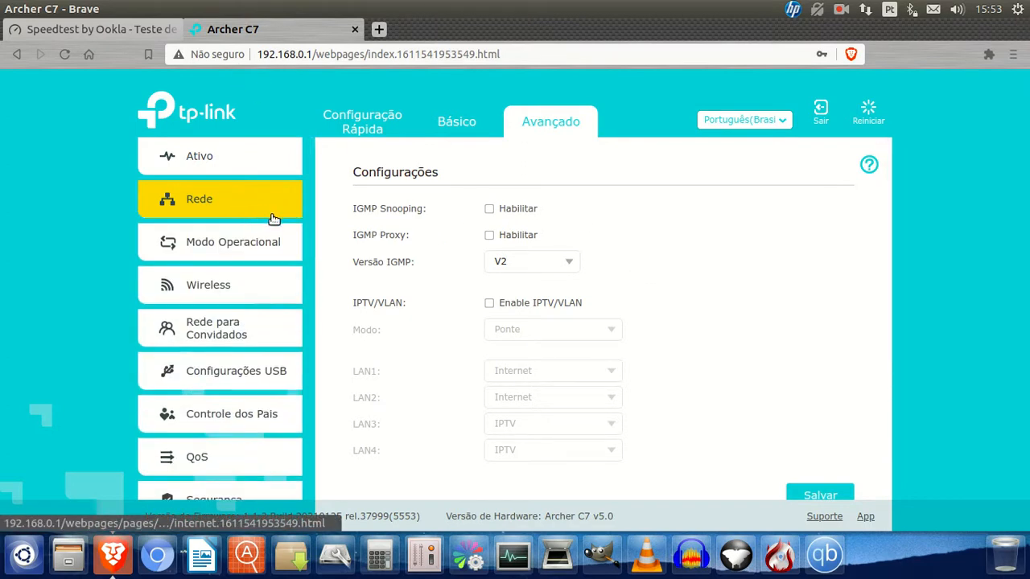
- View the completed Speedtest result: 8 ms ping, 301.56 Mbps down, 246.28 Mbps up
click(93, 29)
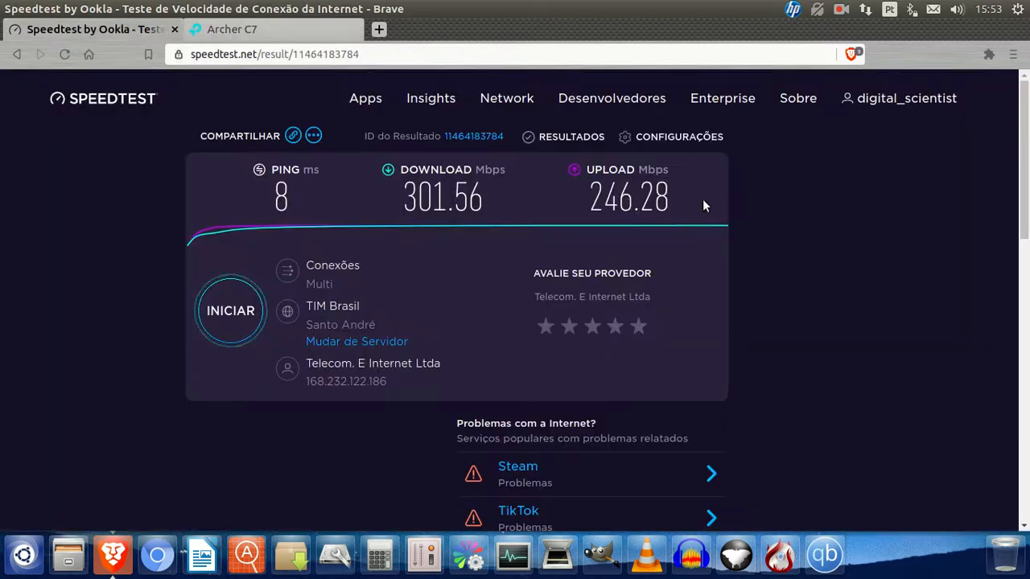
mouse_move(757, 195)
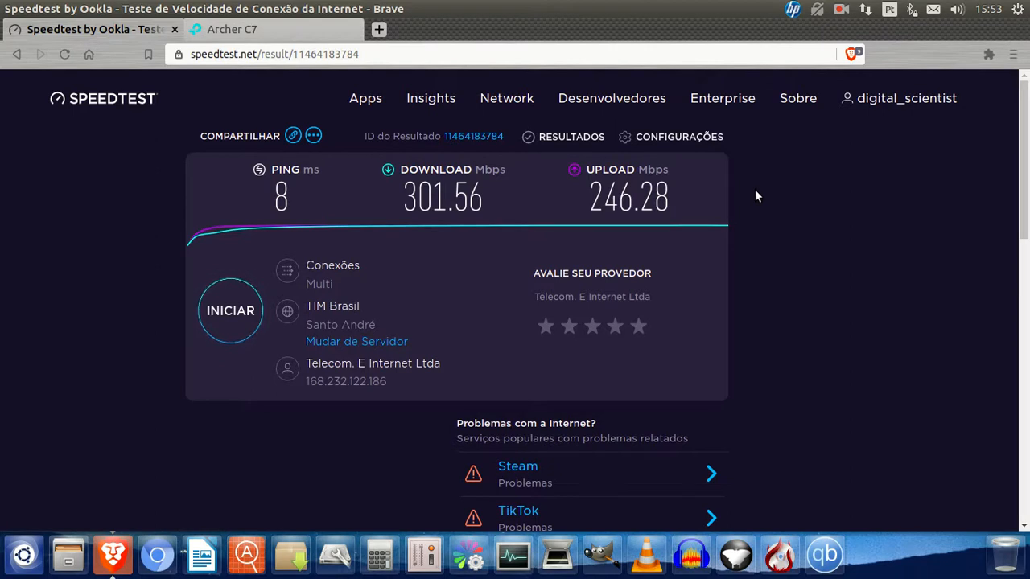
mouse_move(472, 236)
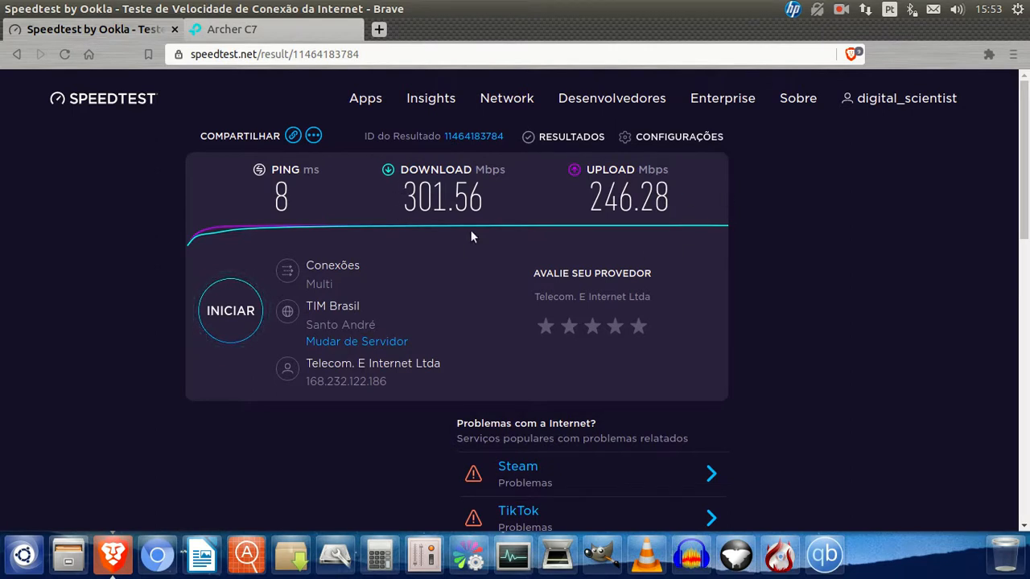
mouse_move(735, 205)
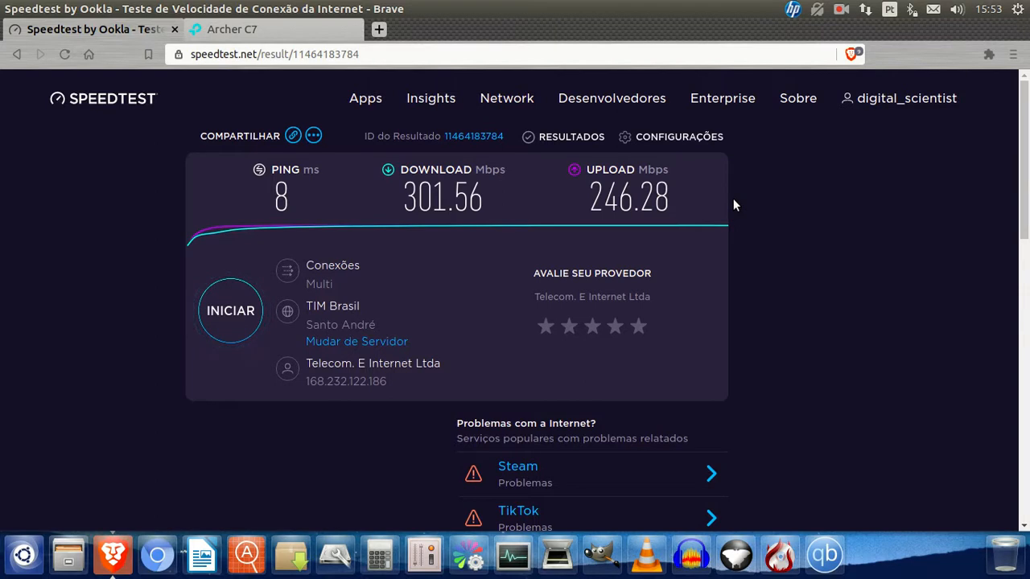
mouse_move(794, 177)
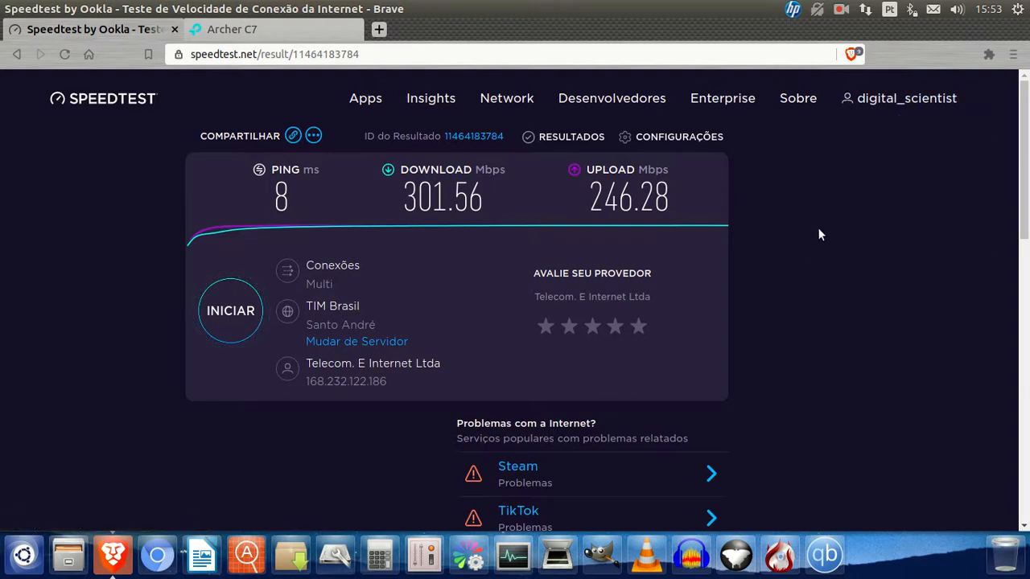
mouse_move(850, 183)
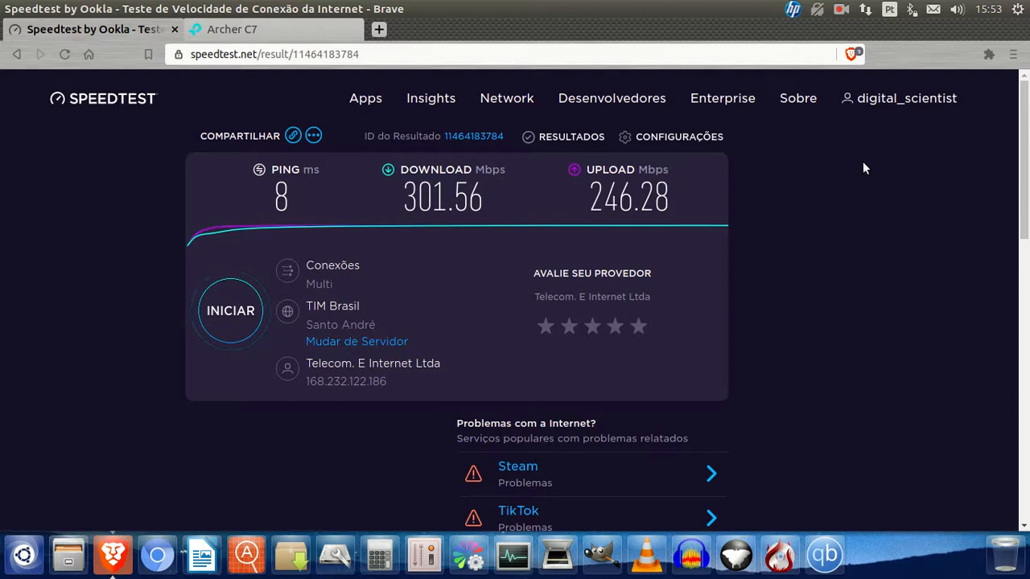
click(840, 10)
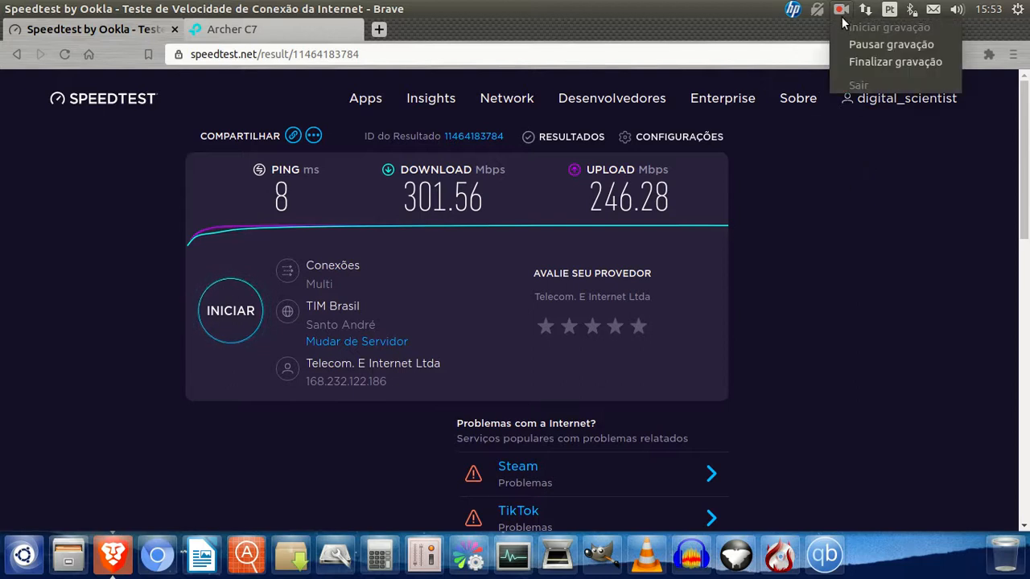